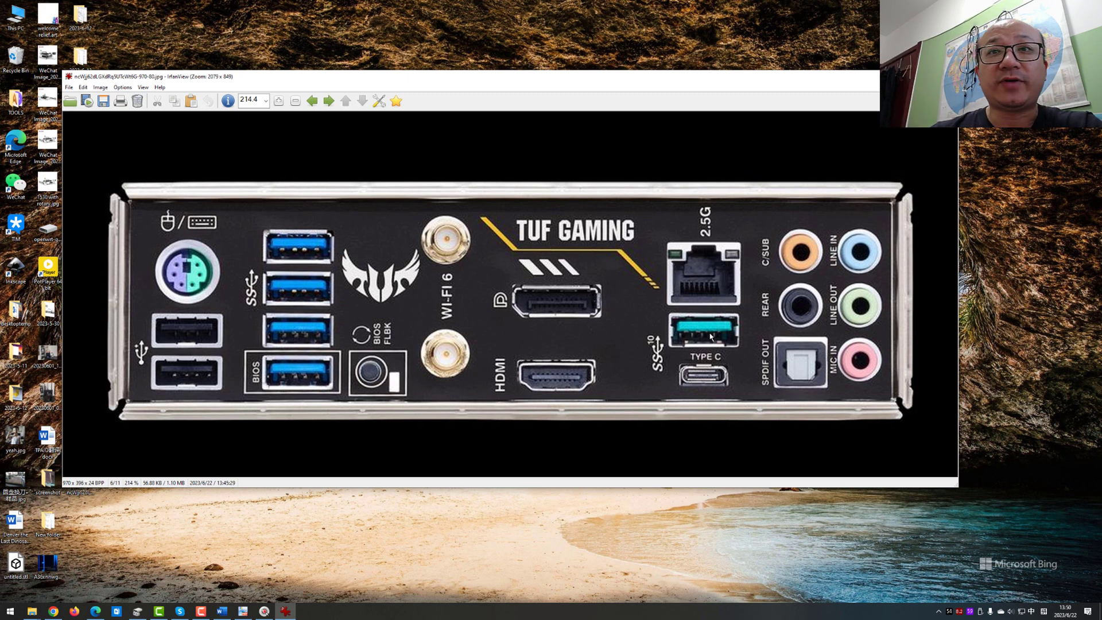
mouse_move(720, 329)
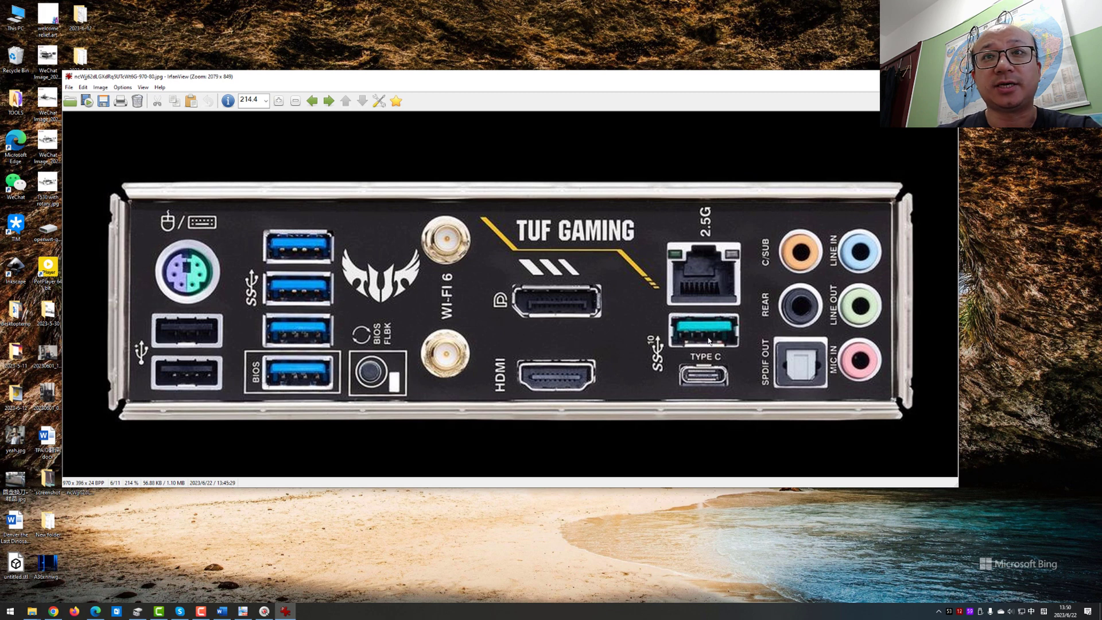
mouse_move(723, 334)
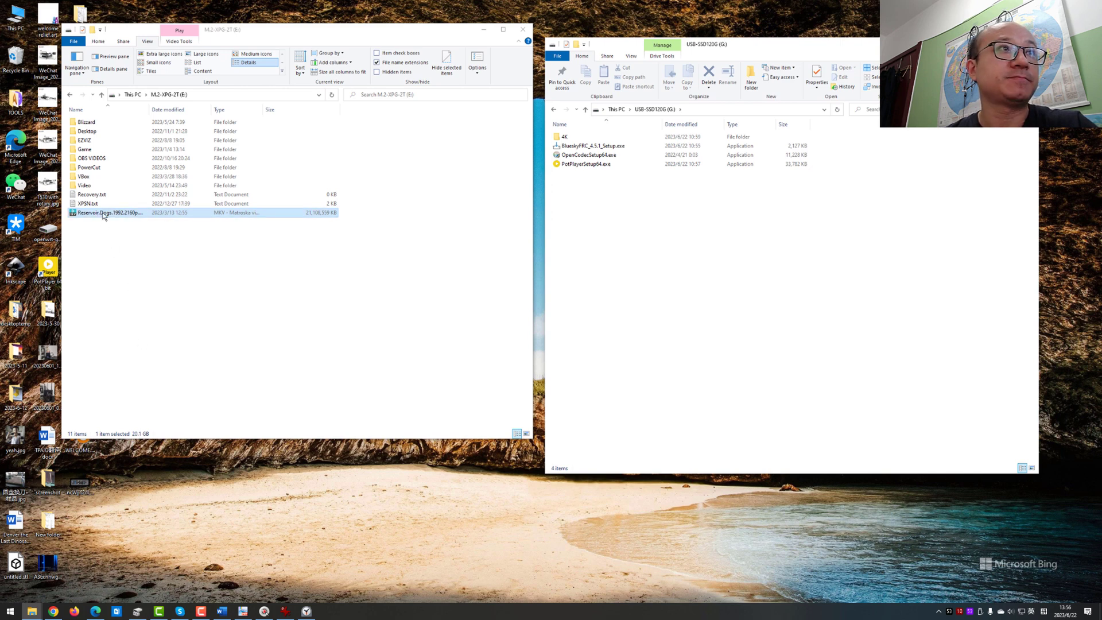
- Copy the 20 GB Reservoir Dogs MKV from E: to USB-SSD120G in about 6½ minutes, then delete it
left_click_drag(106, 213, 703, 211)
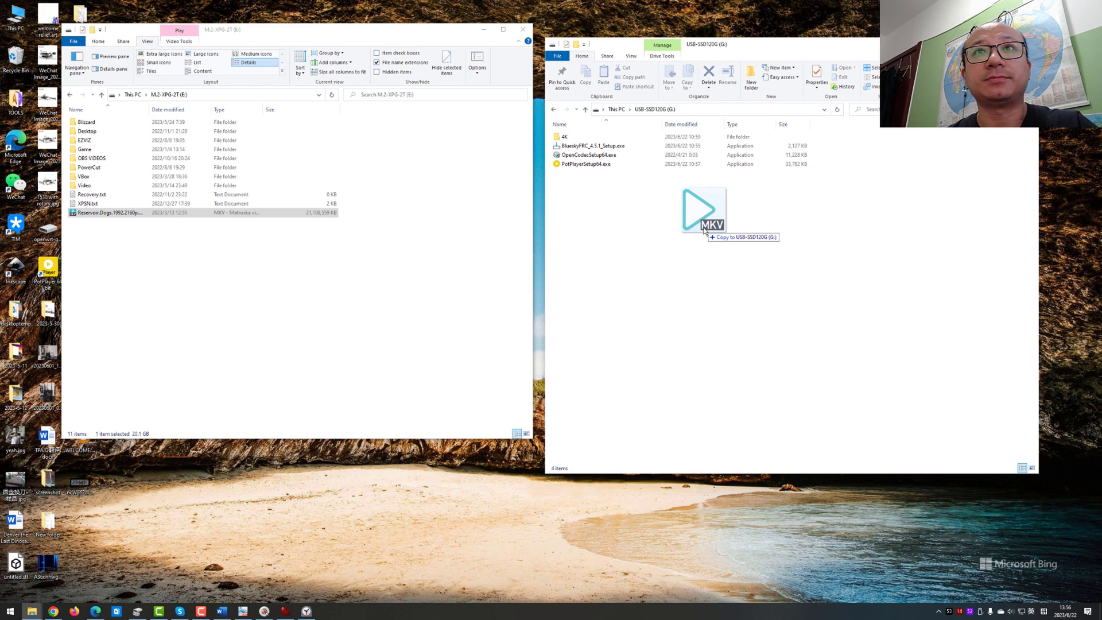
left_click(703, 207)
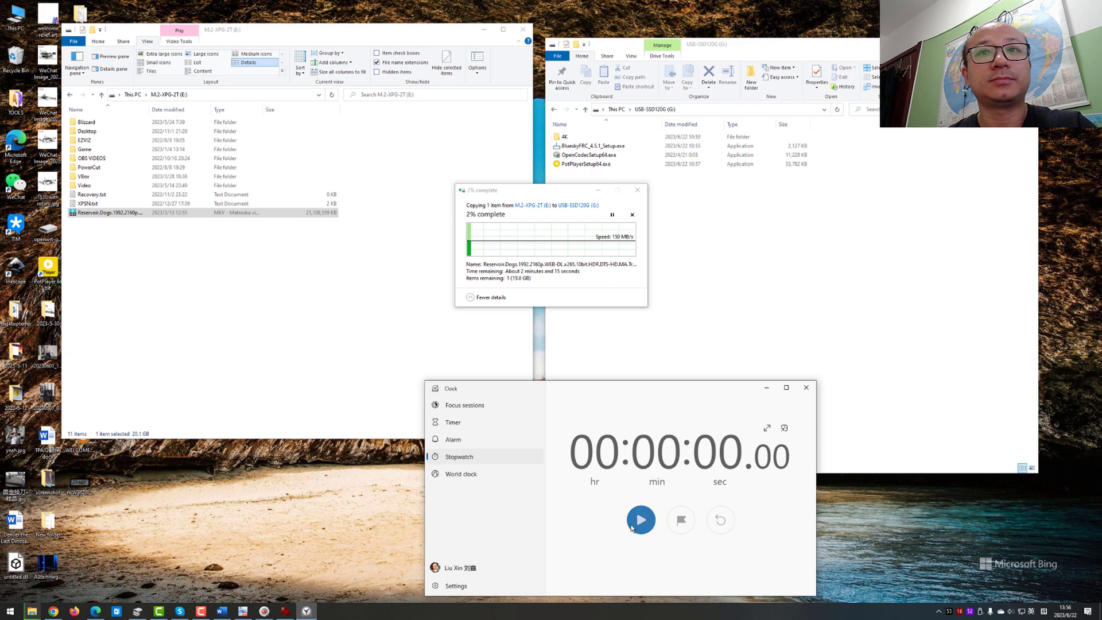
left_click(641, 519)
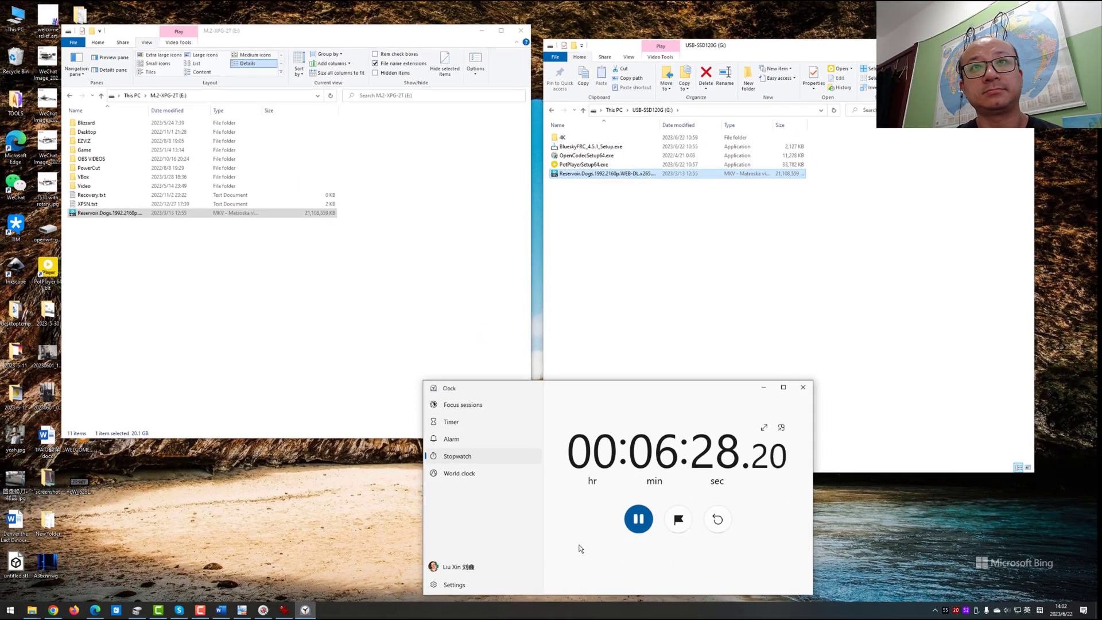
left_click(637, 518)
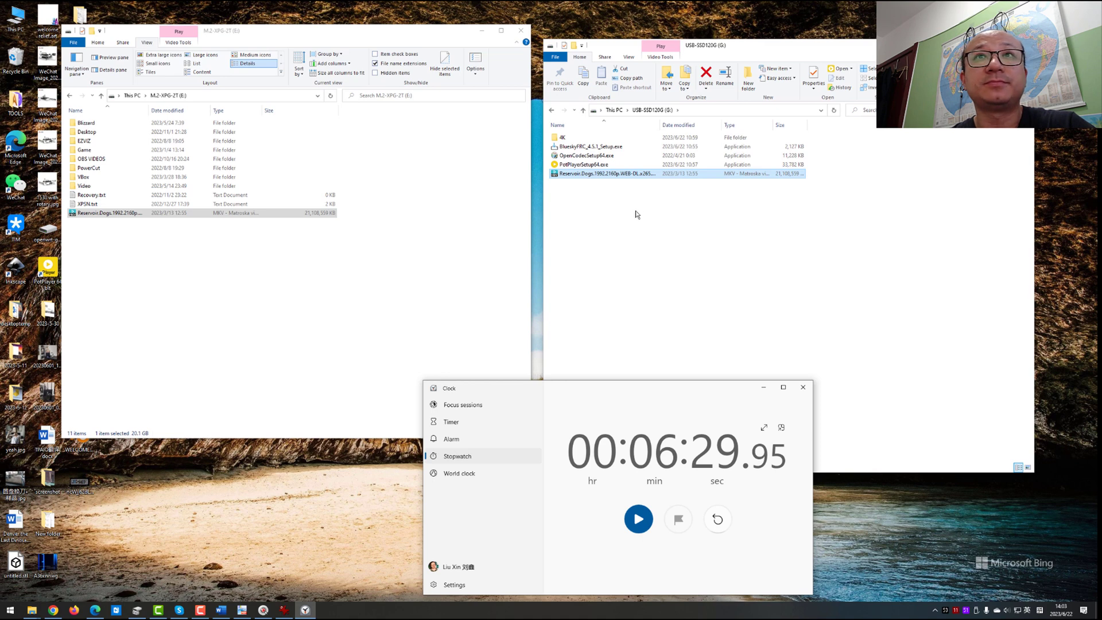
left_click(802, 387)
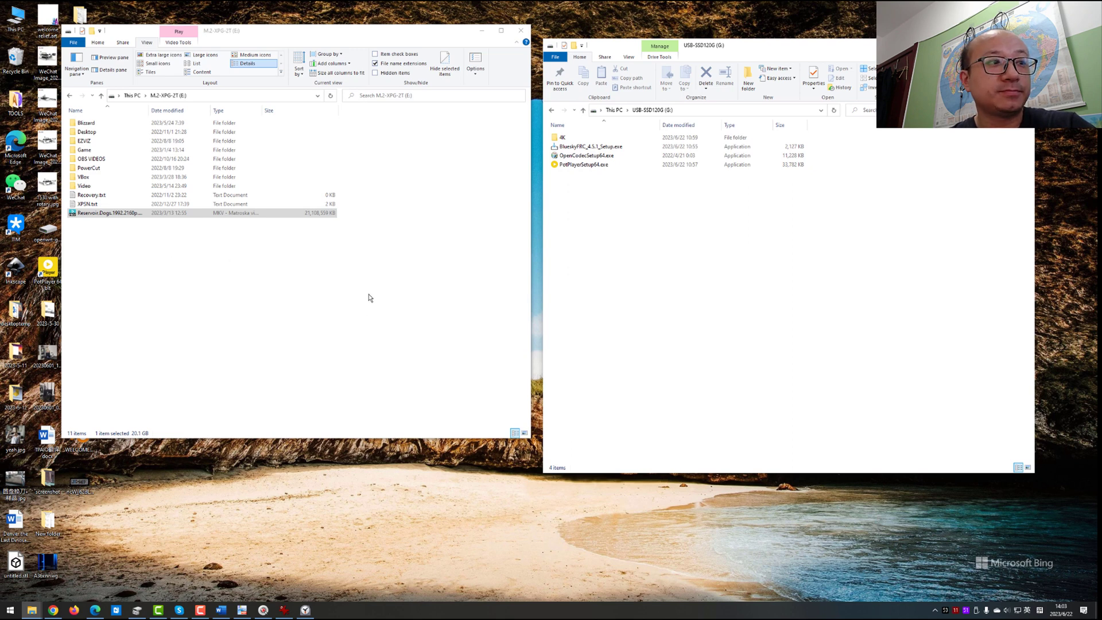
- Launch Disk Management from the Start button's Win+X menu
right_click(7, 610)
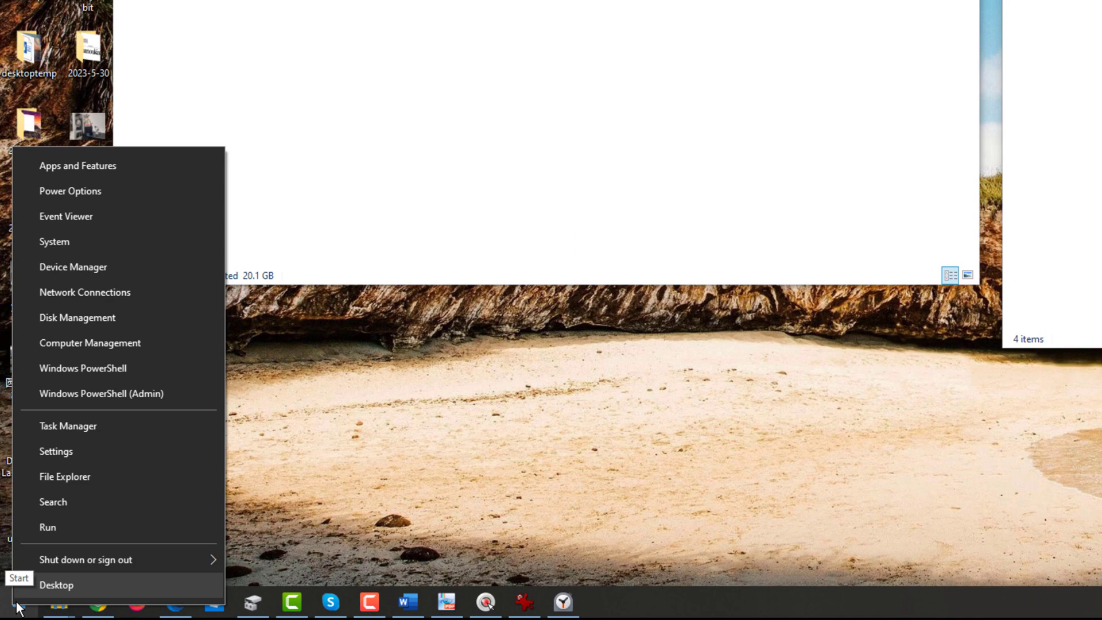
mouse_move(159, 327)
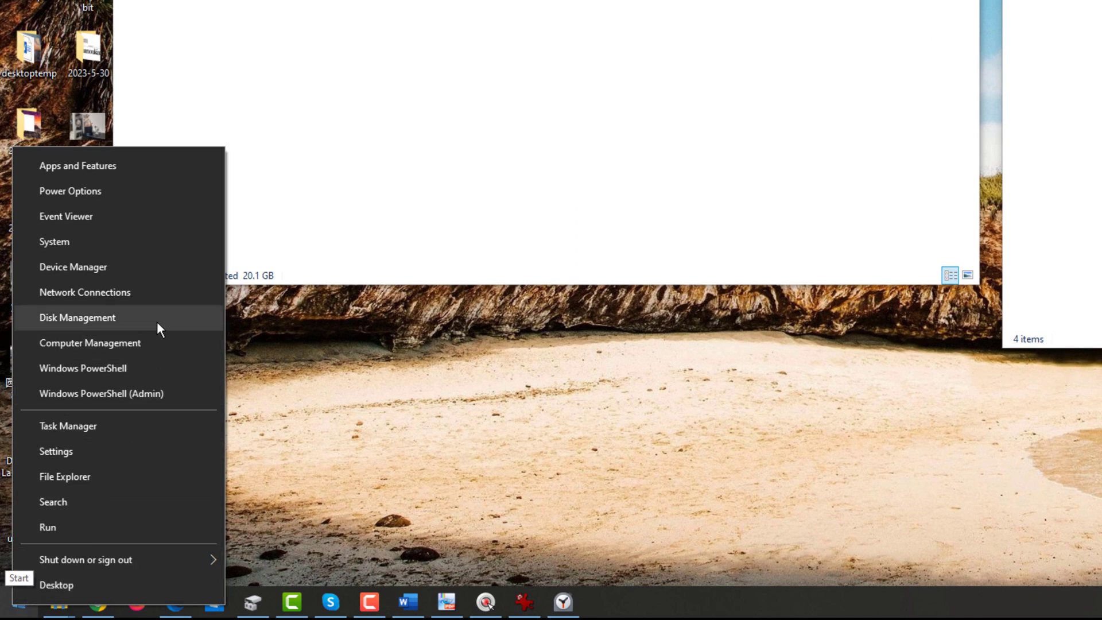
mouse_move(52, 318)
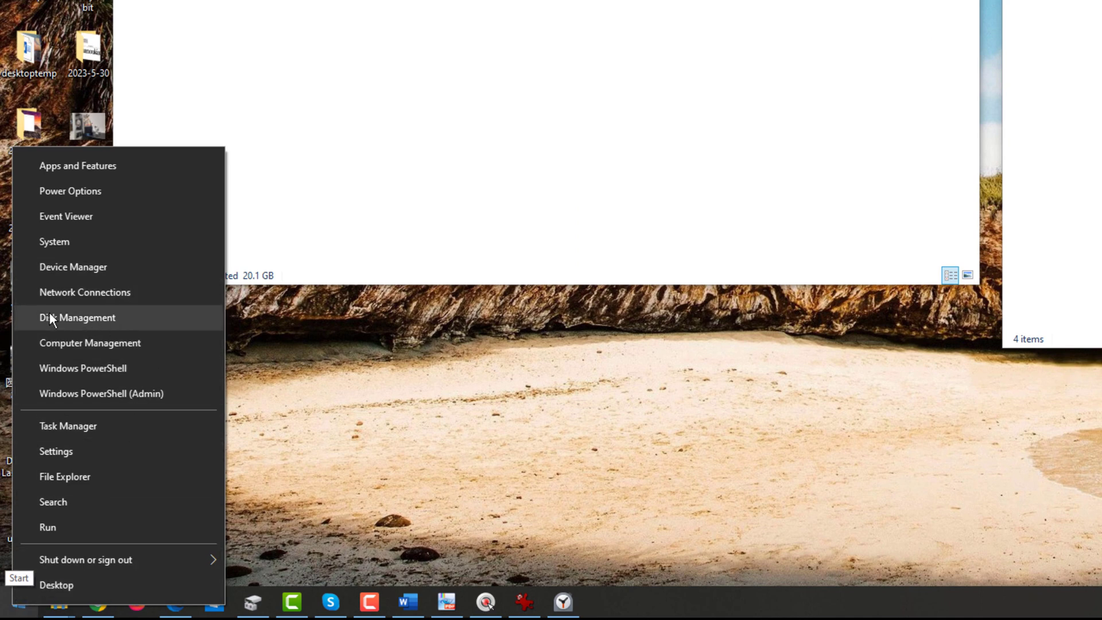
left_click(78, 317)
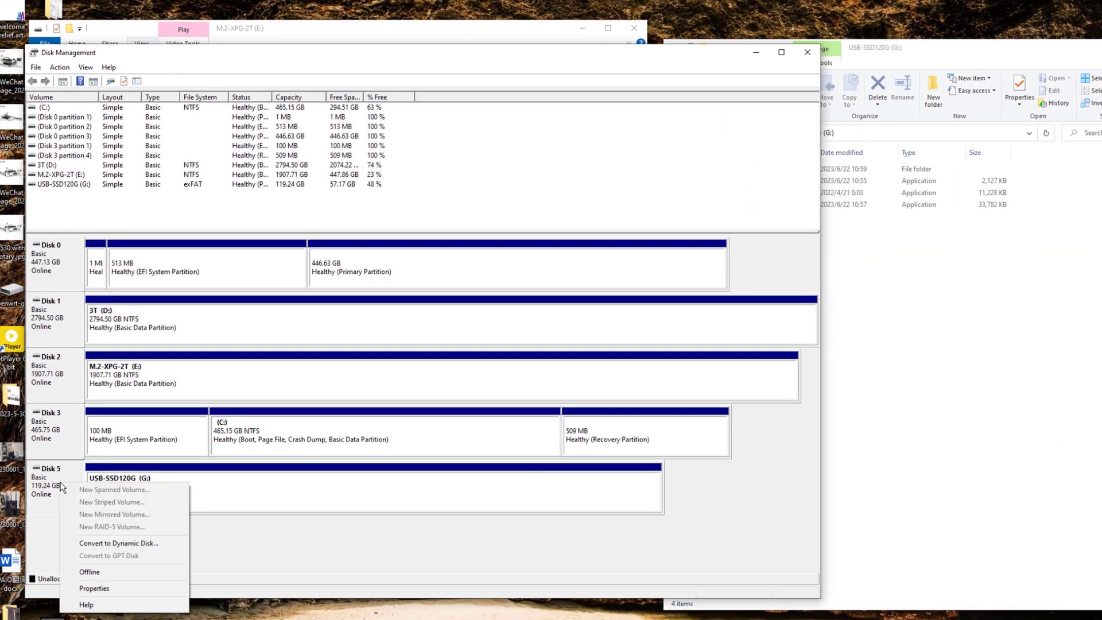
- Set Disk 5 (USB-SSD120G) to the Better performance removal policy in its Properties
left_click(94, 589)
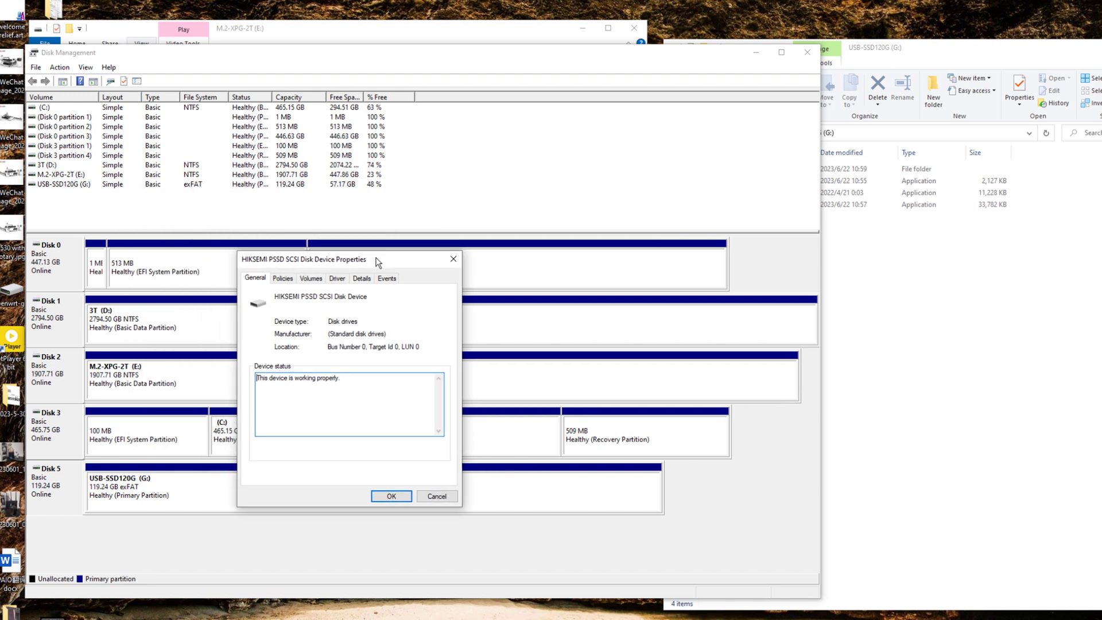
left_click(282, 278)
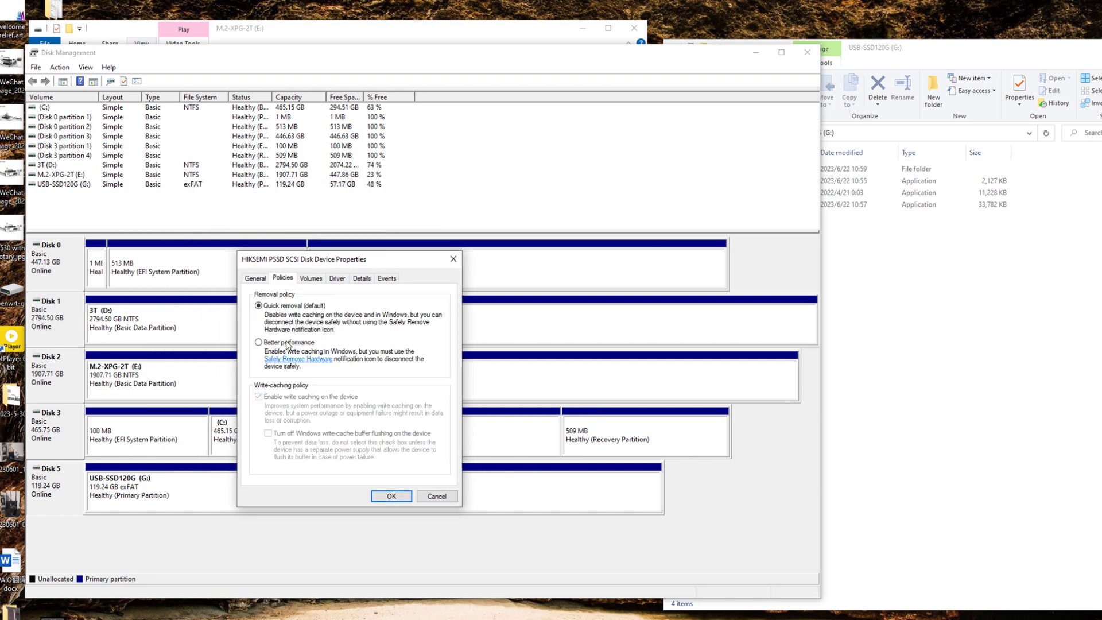
left_click(258, 342)
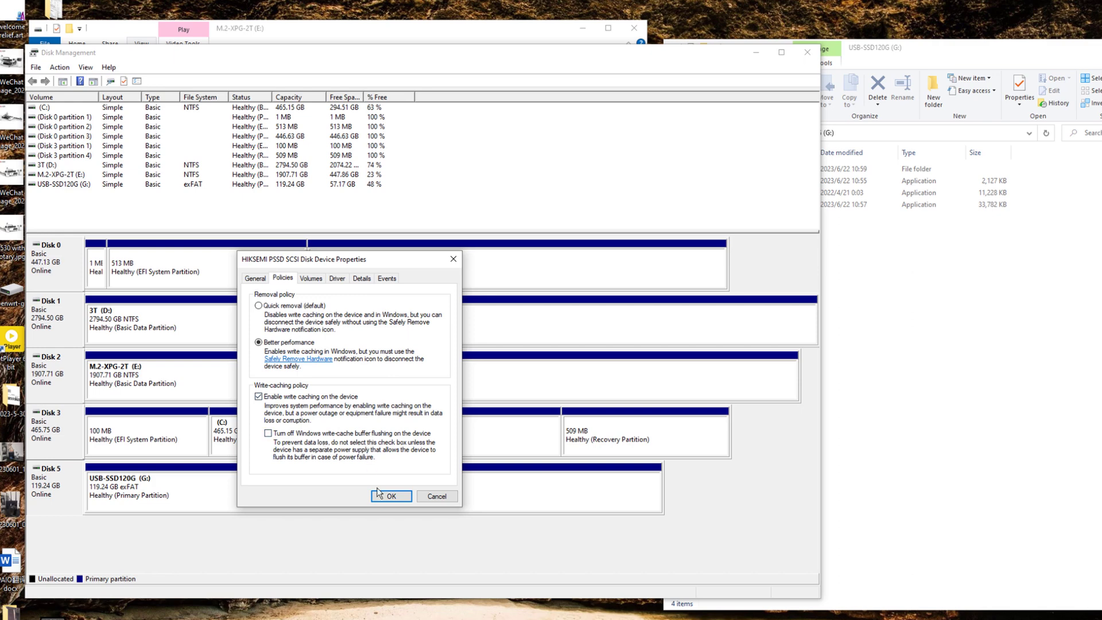
left_click(391, 496)
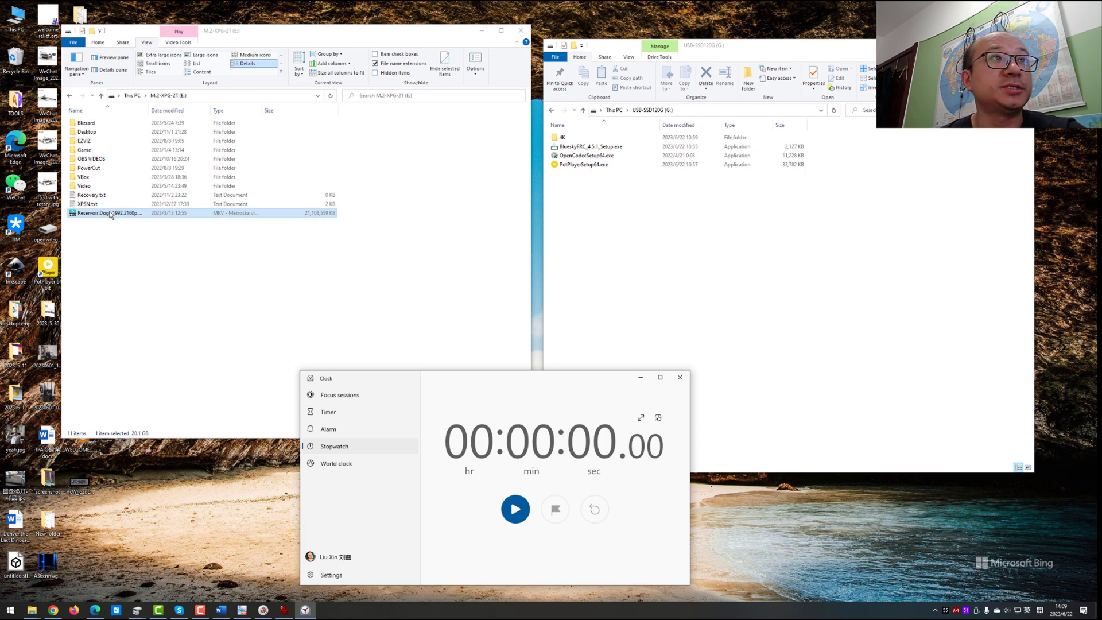
- Recopy the Reservoir Dogs MKV to USB-SSD120G with caching on, timing about four minutes
left_click_drag(109, 212, 691, 204)
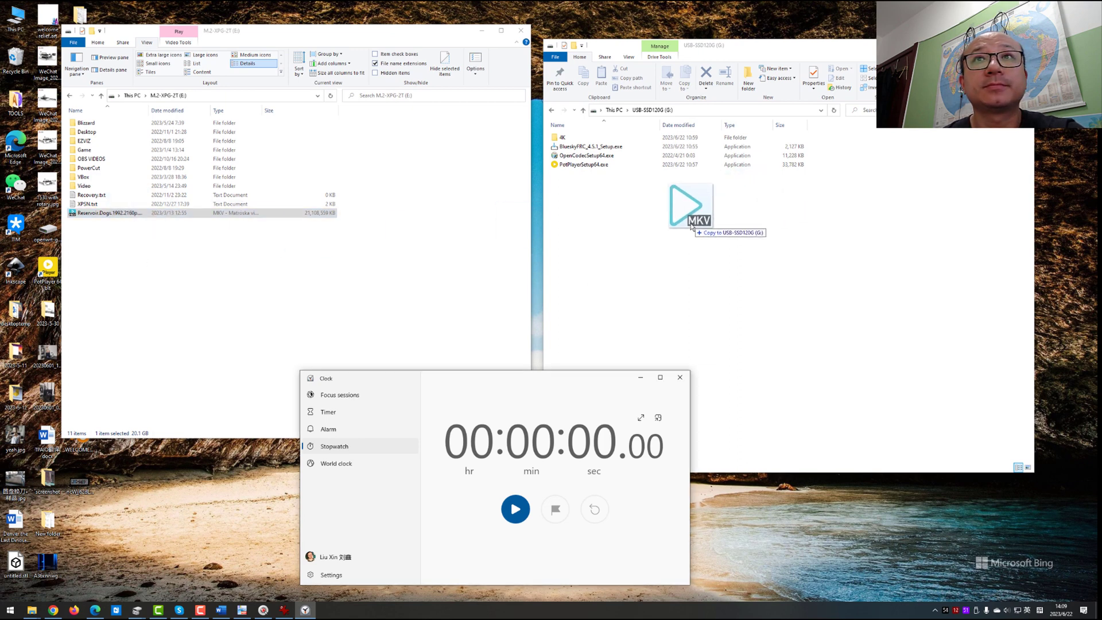
left_click(515, 509)
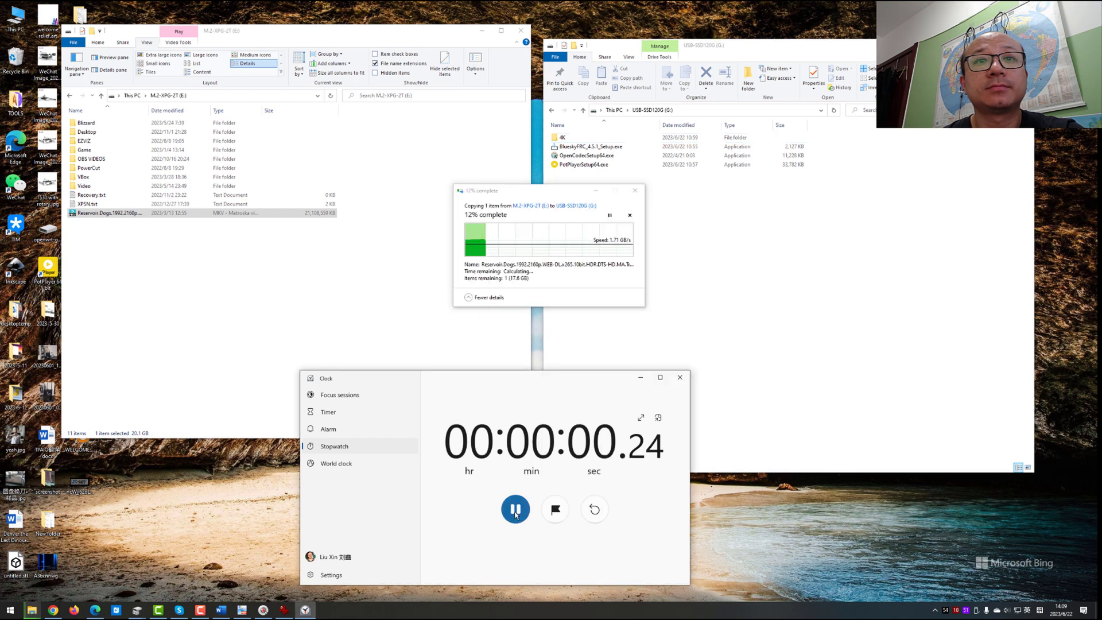
left_click(515, 509)
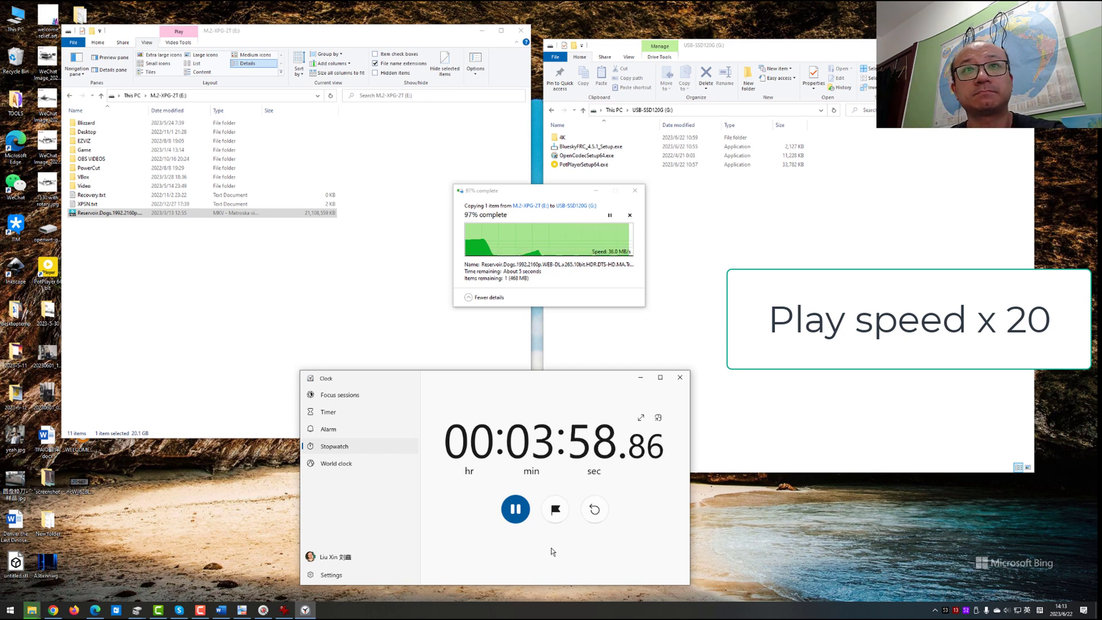
left_click(516, 509)
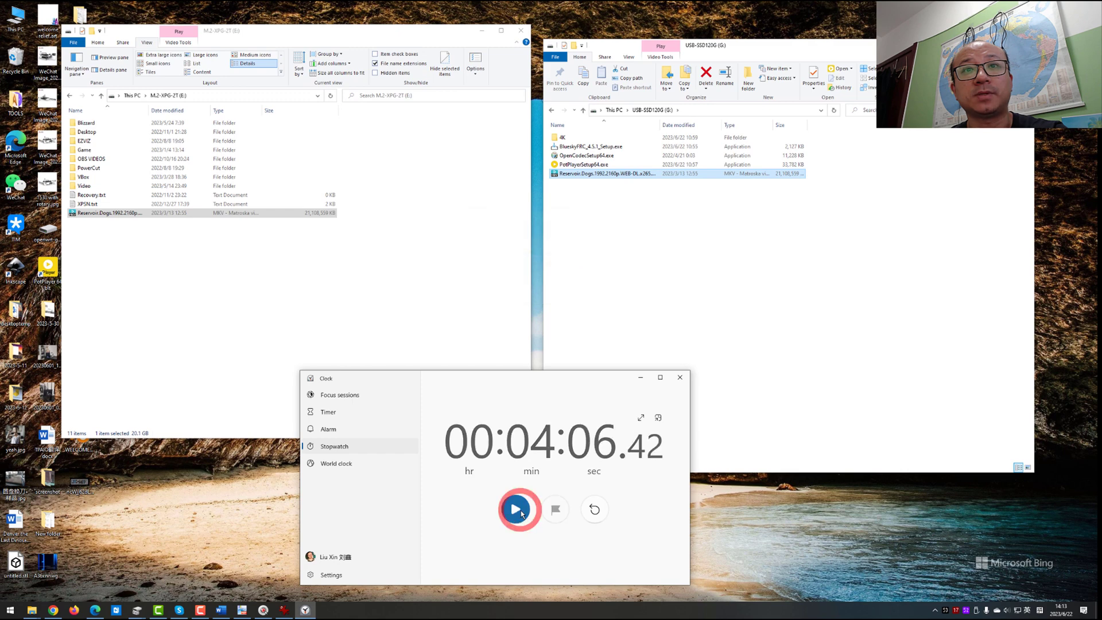
left_click(519, 509)
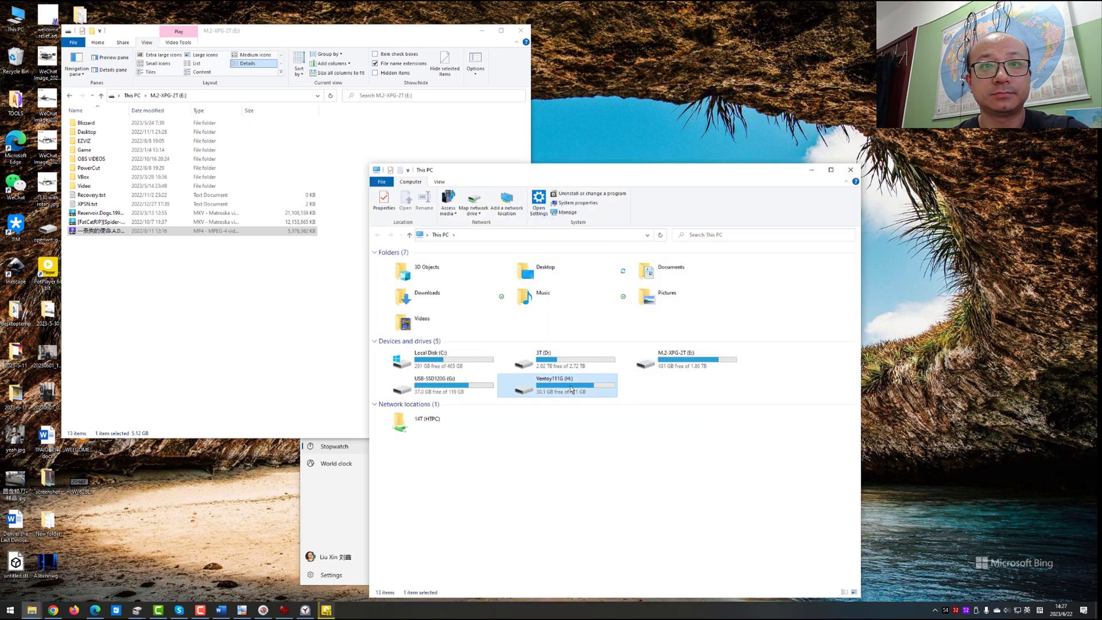
- Open the Ventoy111G (H:) drive's empty New folder and relaunch Disk Management
double_click(557, 383)
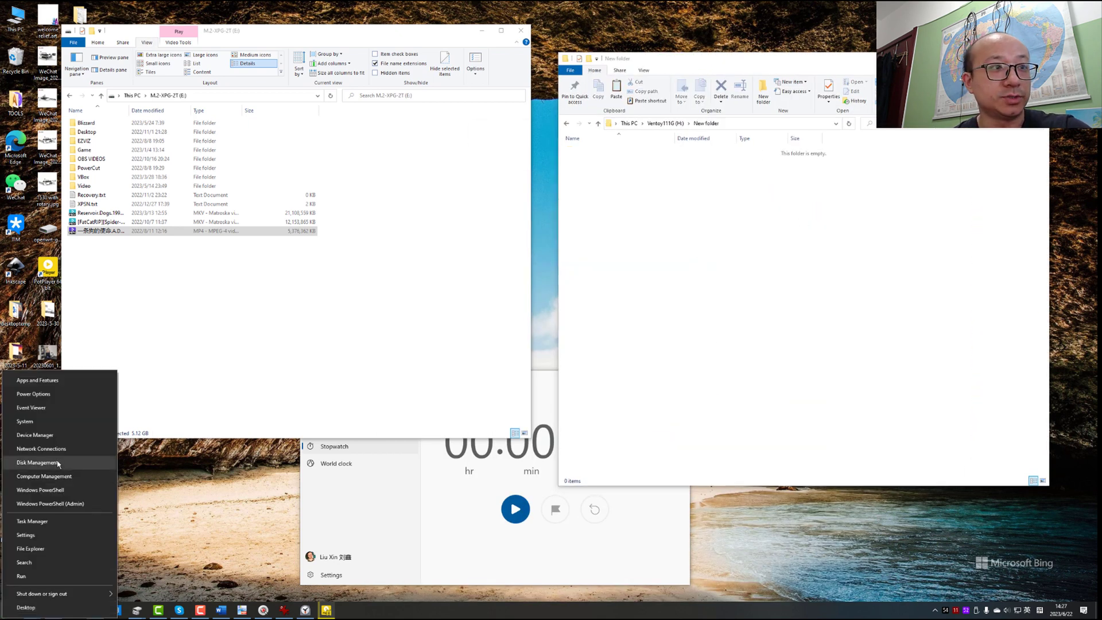
left_click(38, 462)
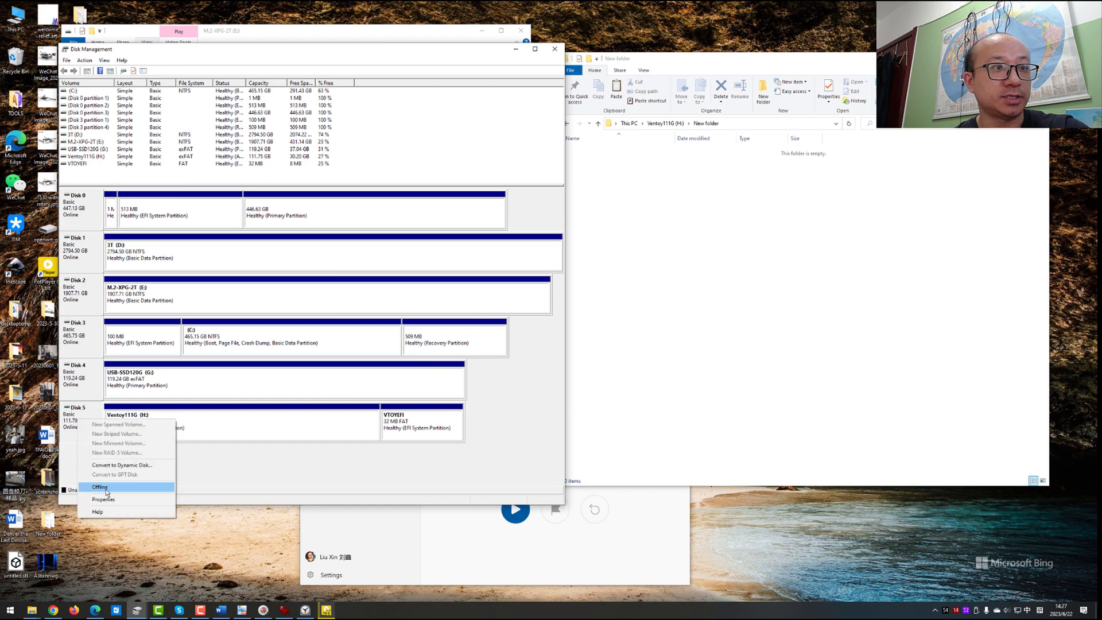
- Confirm Better performance with write caching on in the Ventoy111G disk's Policies
left_click(104, 498)
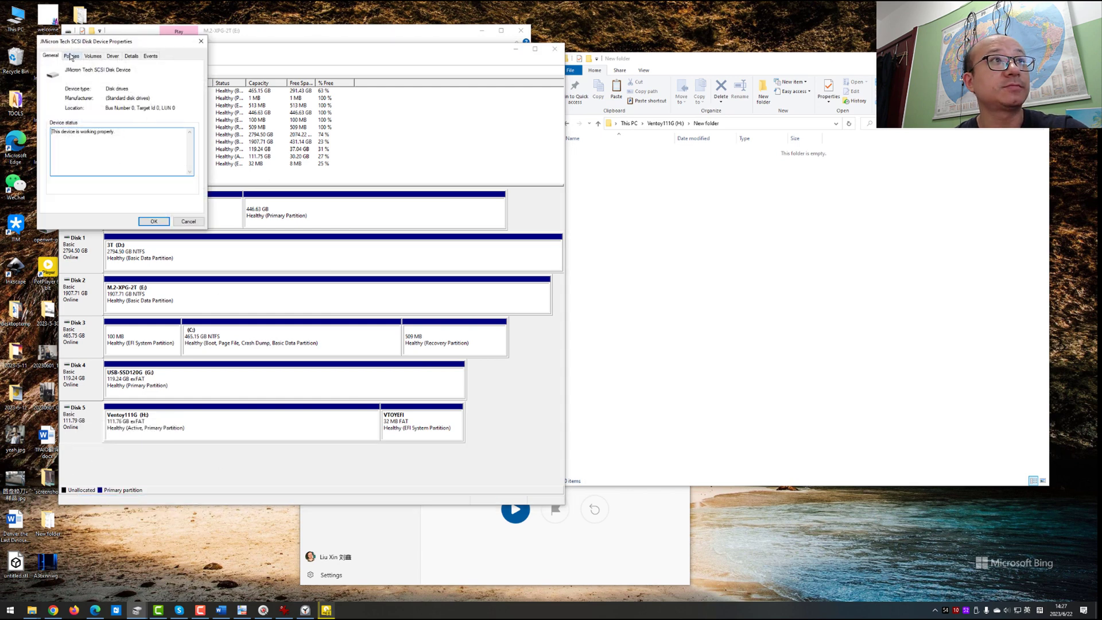
left_click(70, 56)
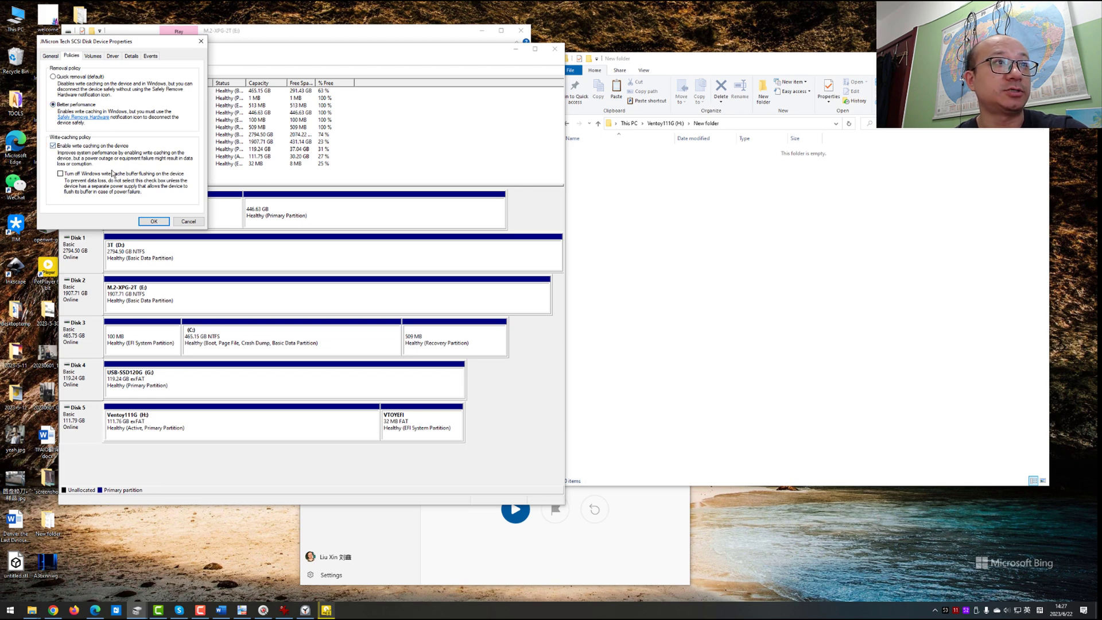
left_click(153, 222)
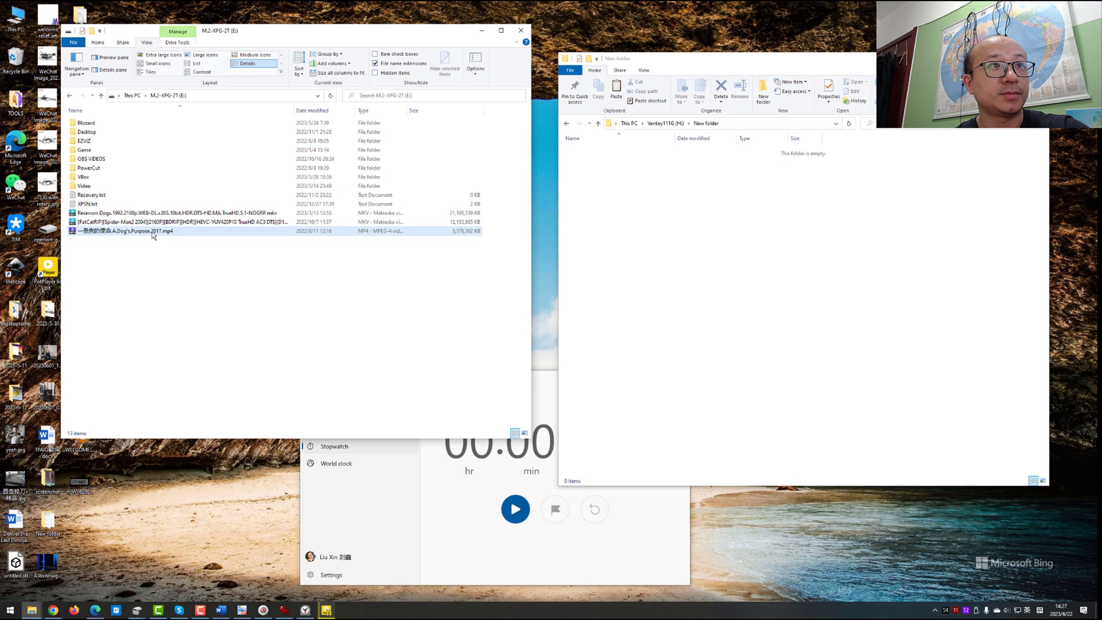
mouse_move(151, 231)
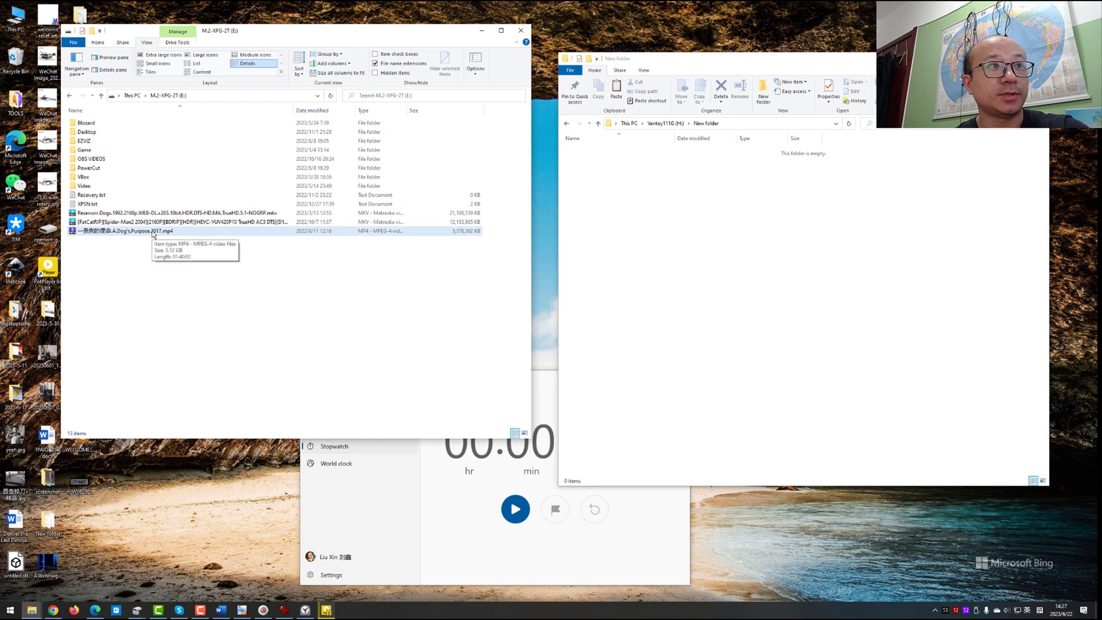
left_click(126, 231)
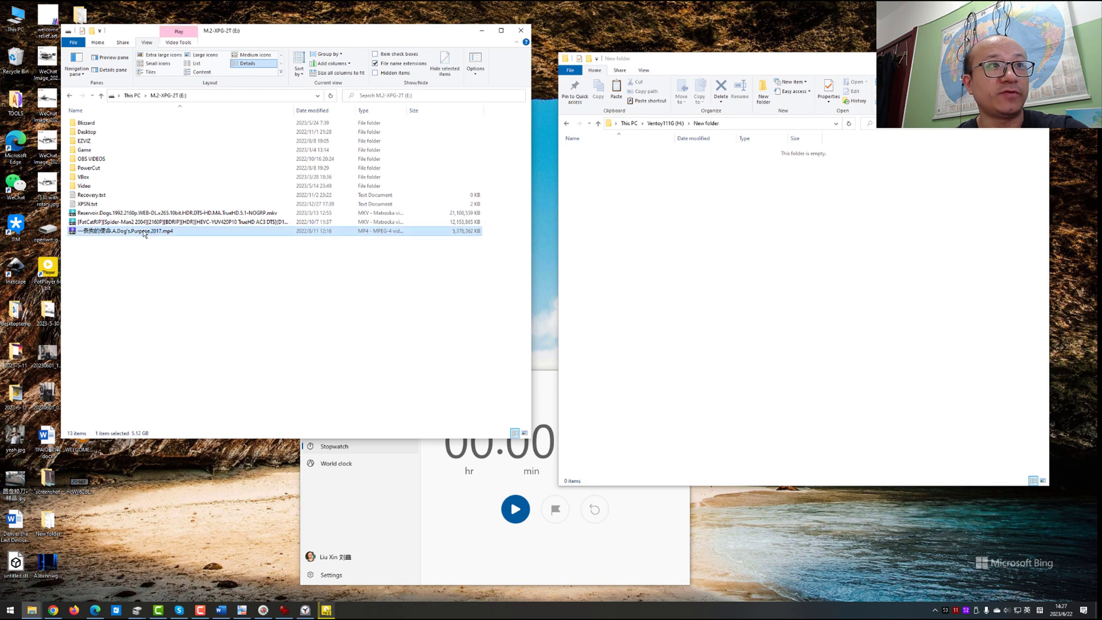
mouse_move(139, 438)
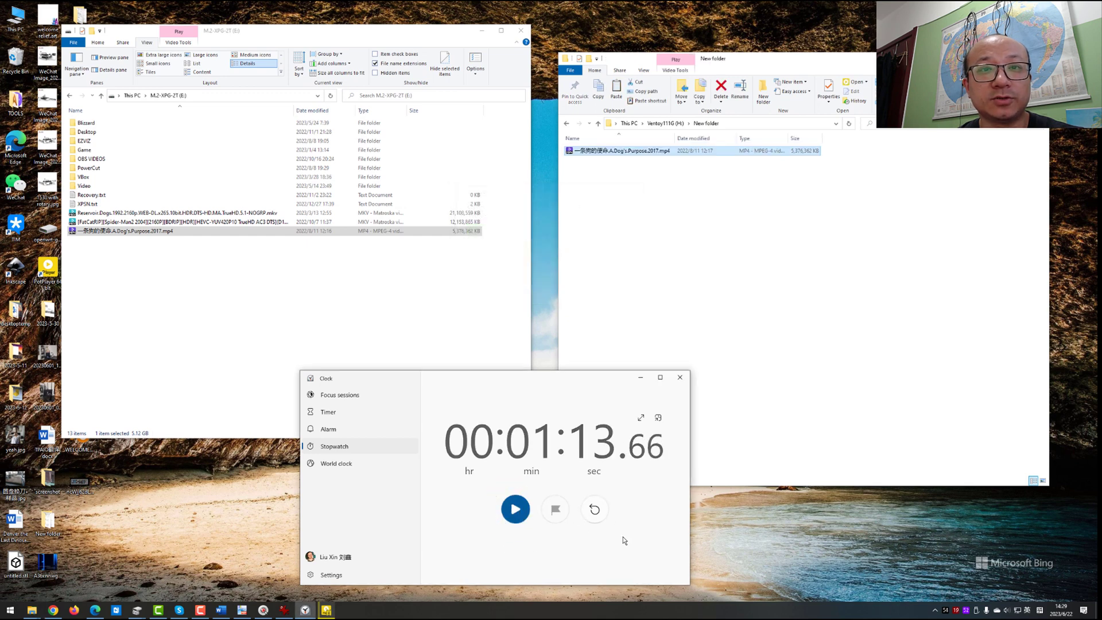
mouse_move(557, 461)
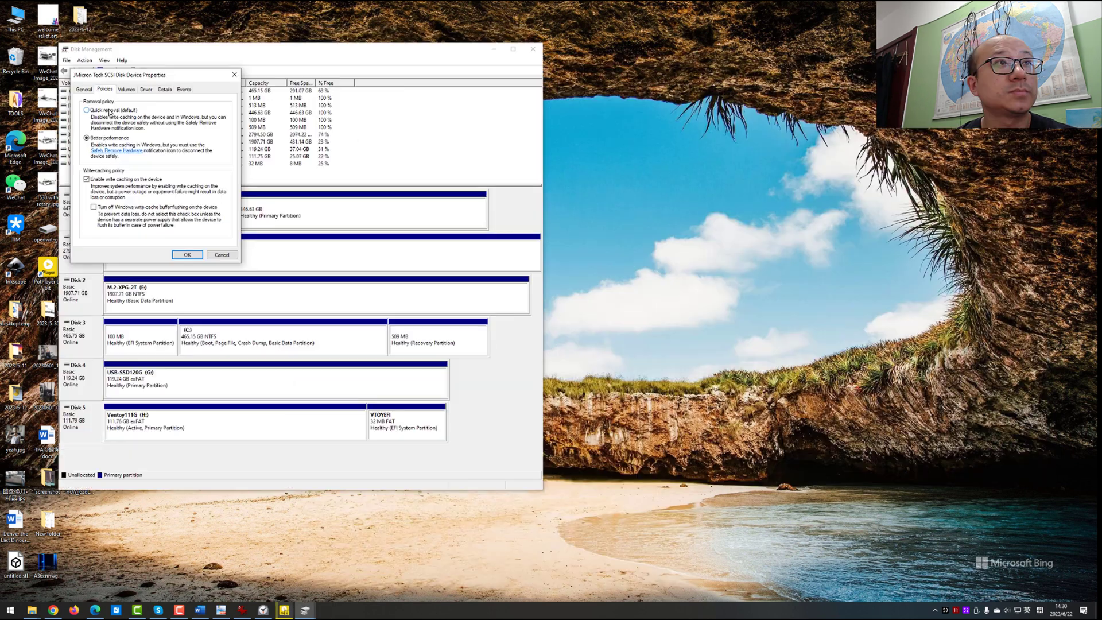
- Repeat the A Dog's Purpose MP4 copy into New folder, stopping the stopwatch past two minutes
left_click(86, 110)
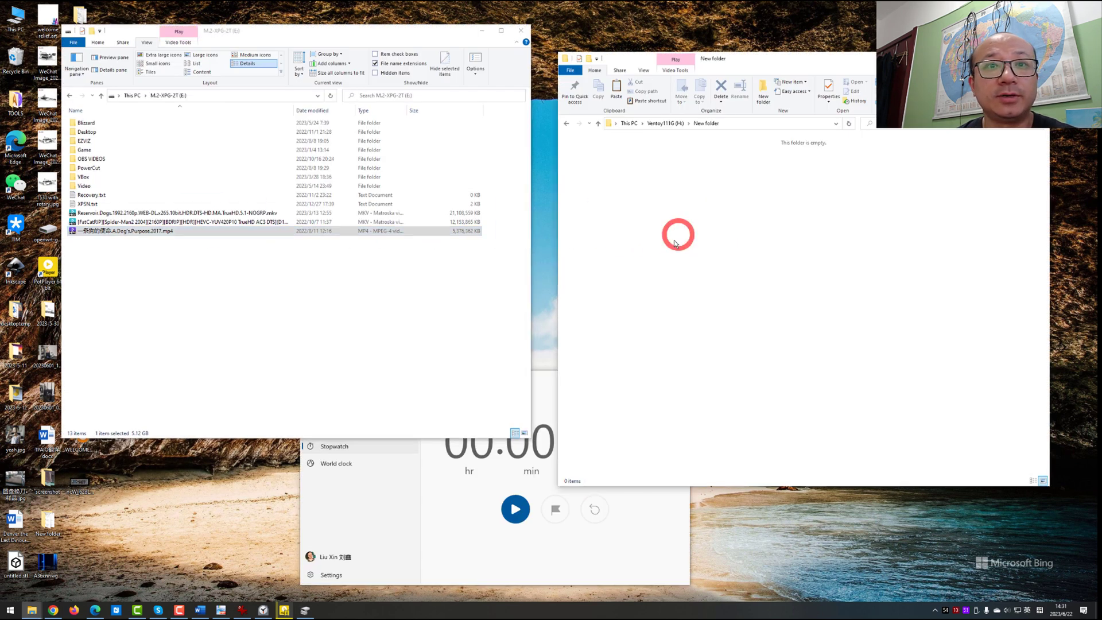
left_click(515, 509)
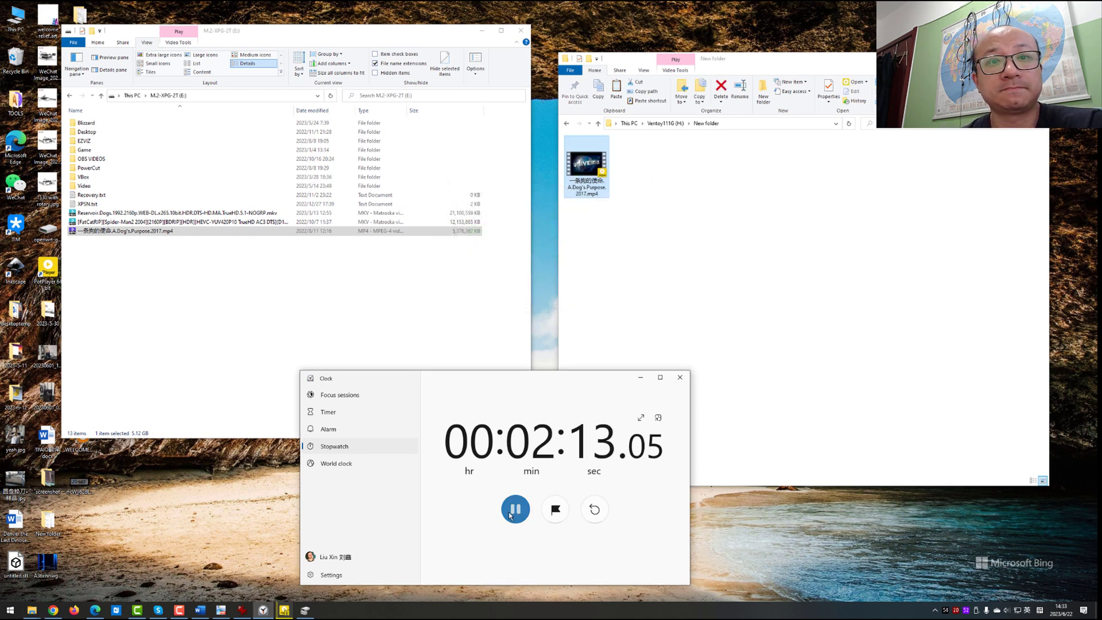
left_click(515, 509)
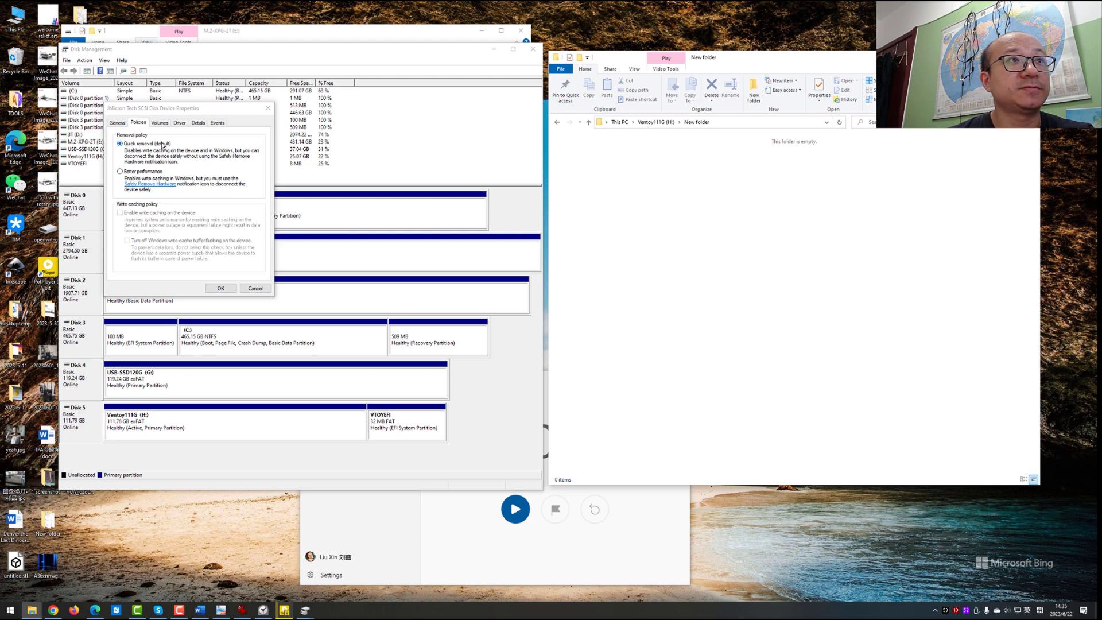
- Copy the 420 MB MKV into New folder in about ten seconds, then Shift+Delete the copy
left_click(221, 288)
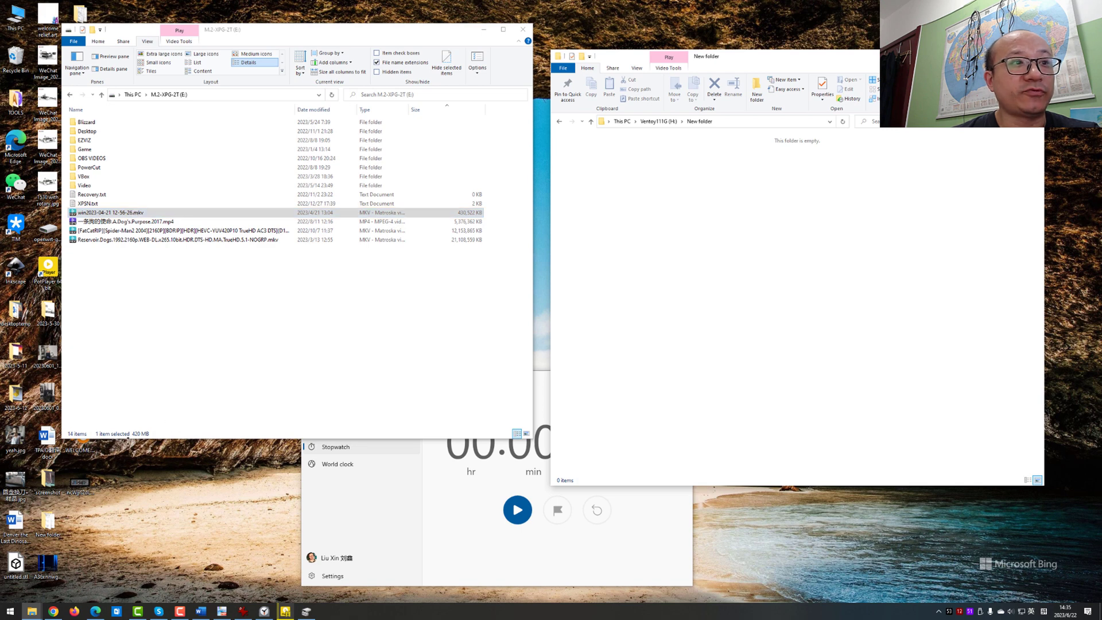
left_click(126, 212)
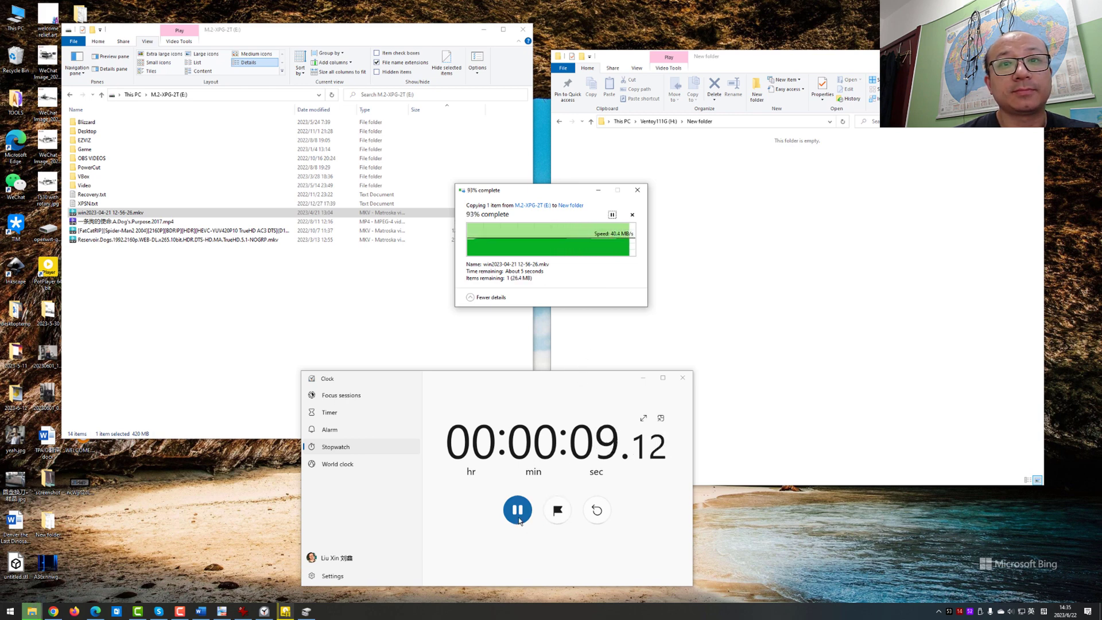
left_click(517, 510)
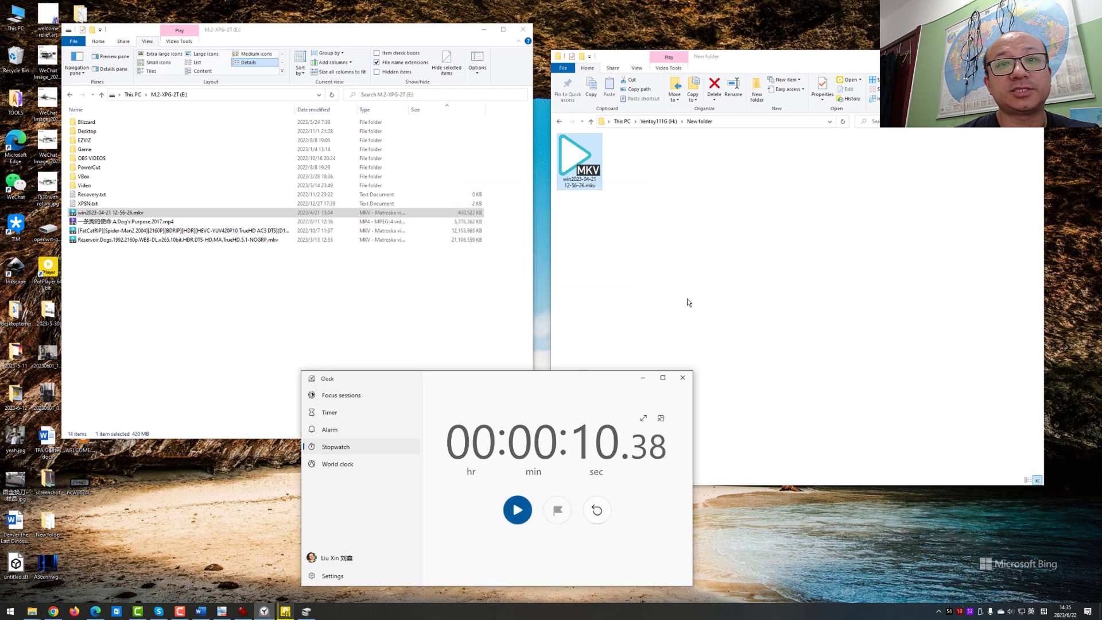
mouse_move(691, 289)
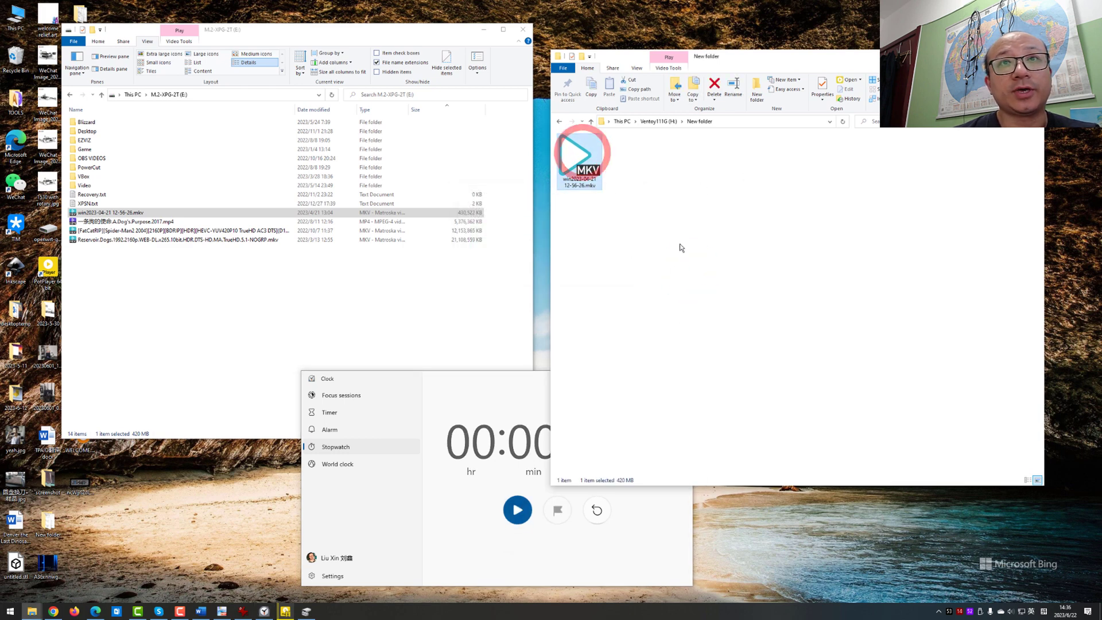
key("shift+delete")
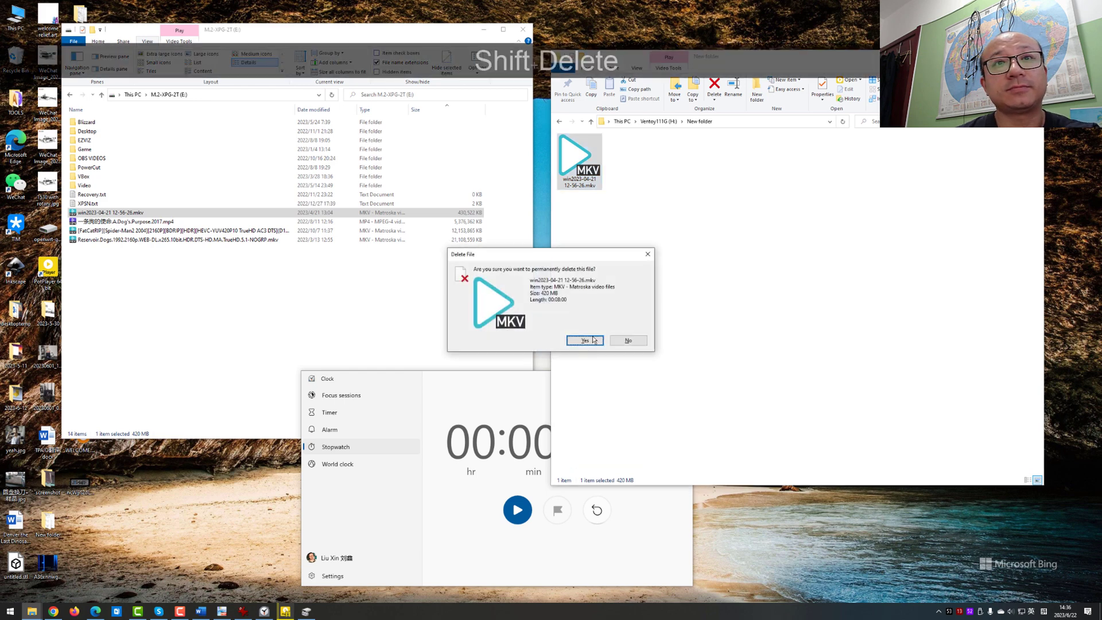
- Confirm the permanent deletion and enable write caching on the device for Disk 5
left_click(584, 341)
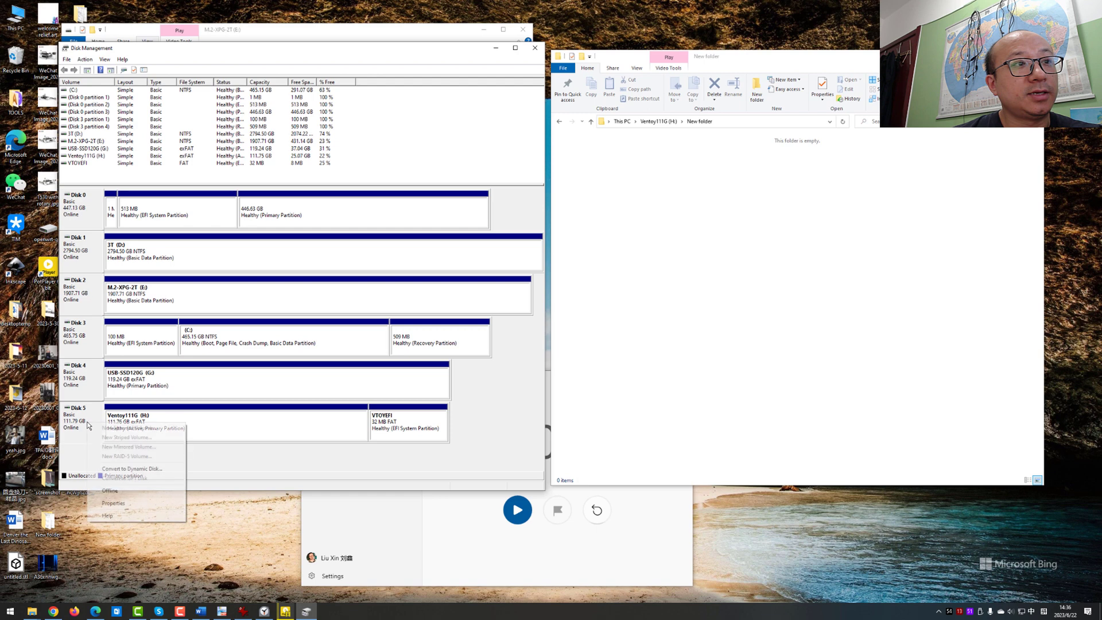
left_click(113, 503)
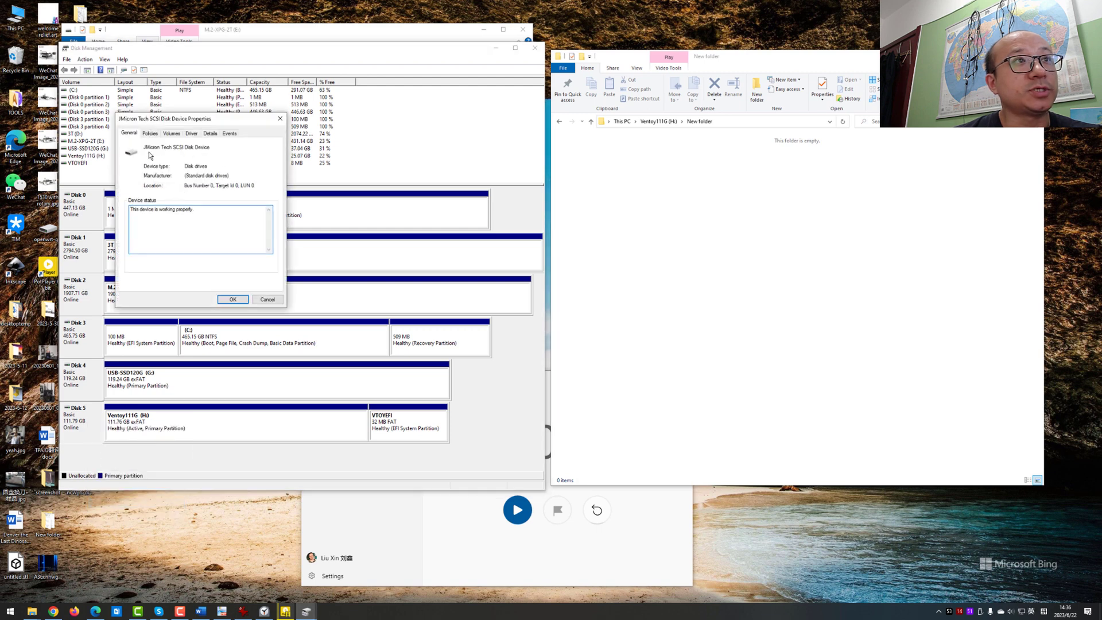
left_click(150, 133)
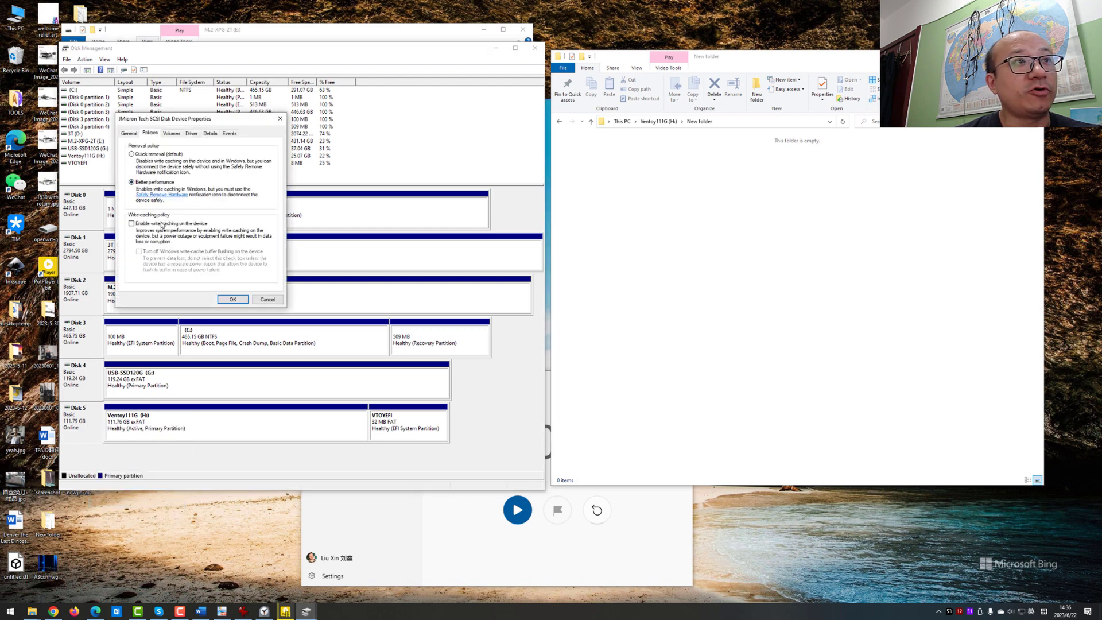
left_click(132, 223)
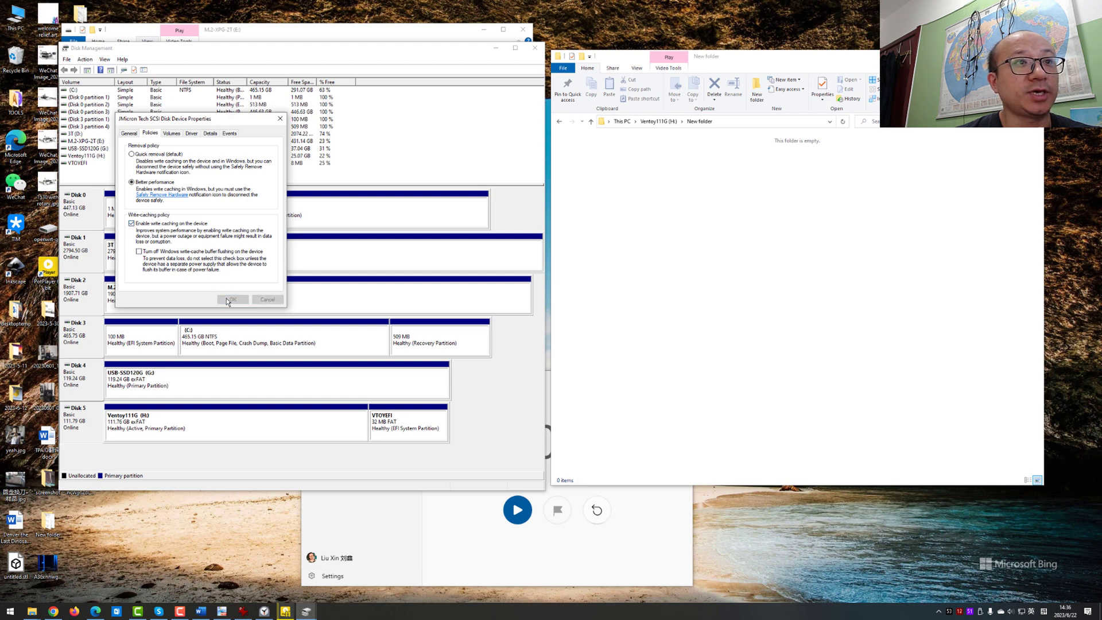
left_click(232, 299)
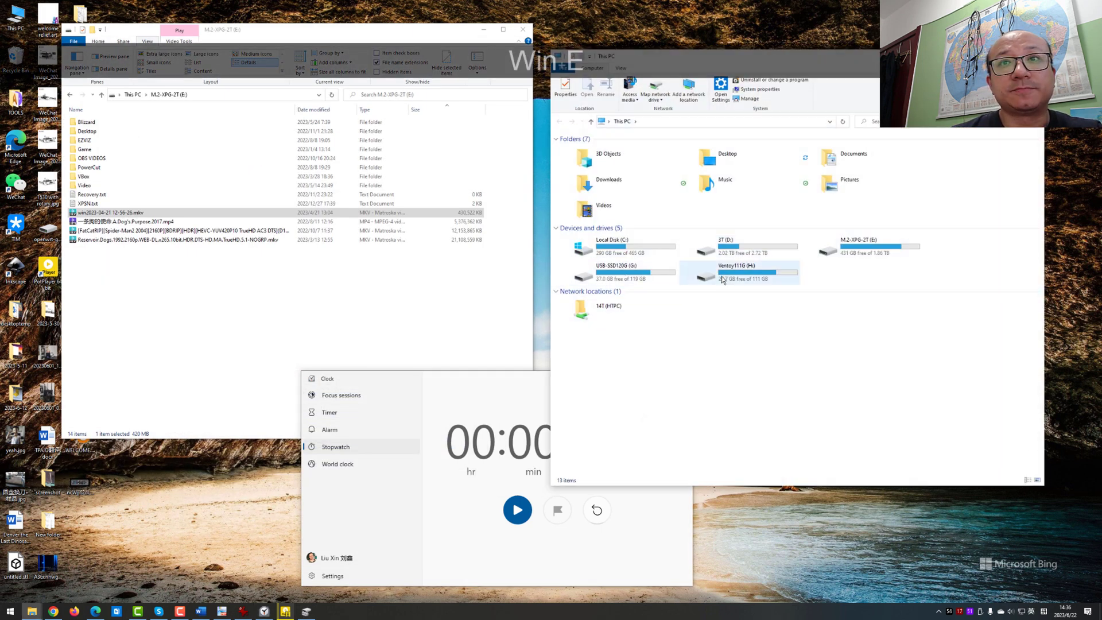
- Copy the 420 MB MKV into Ventoy111G's New folder almost instantly, then show the comparison chart
double_click(731, 271)
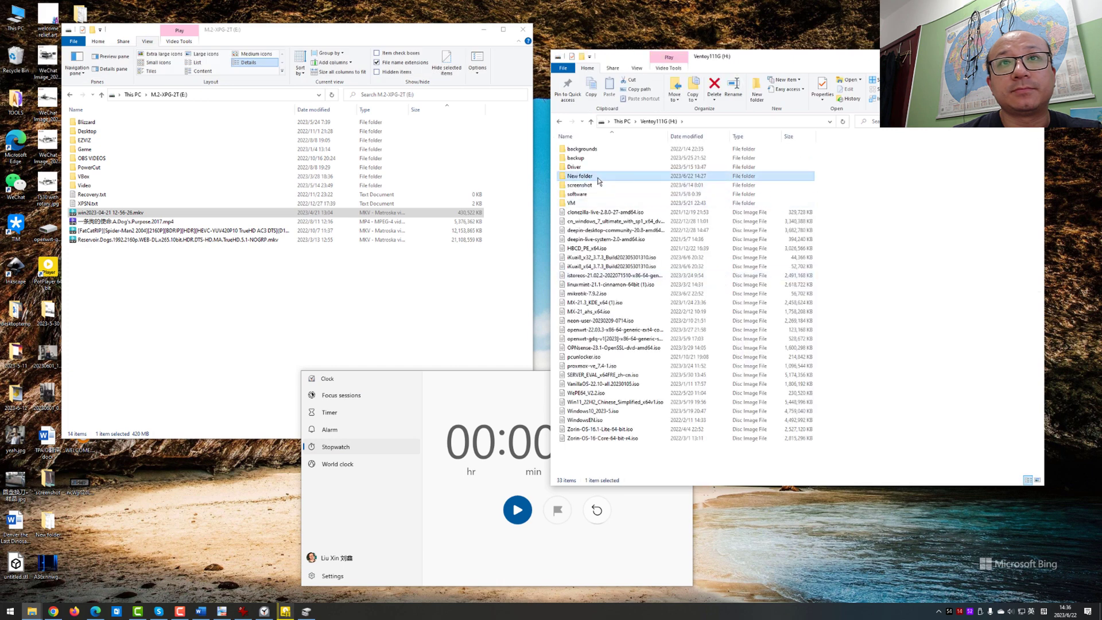
double_click(580, 175)
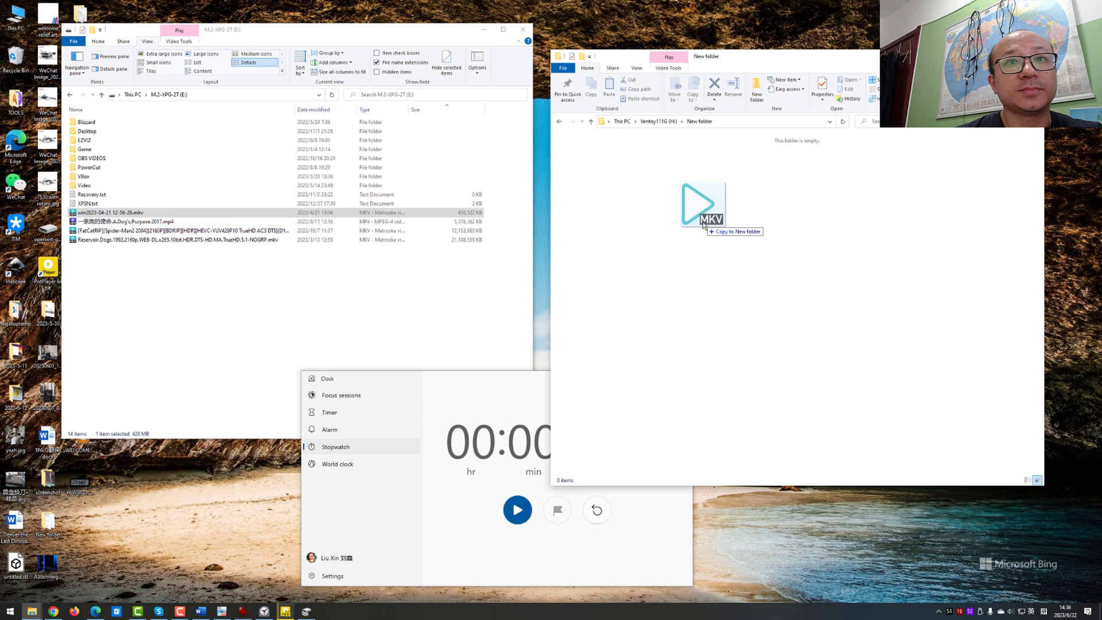
left_click_drag(702, 207, 580, 158)
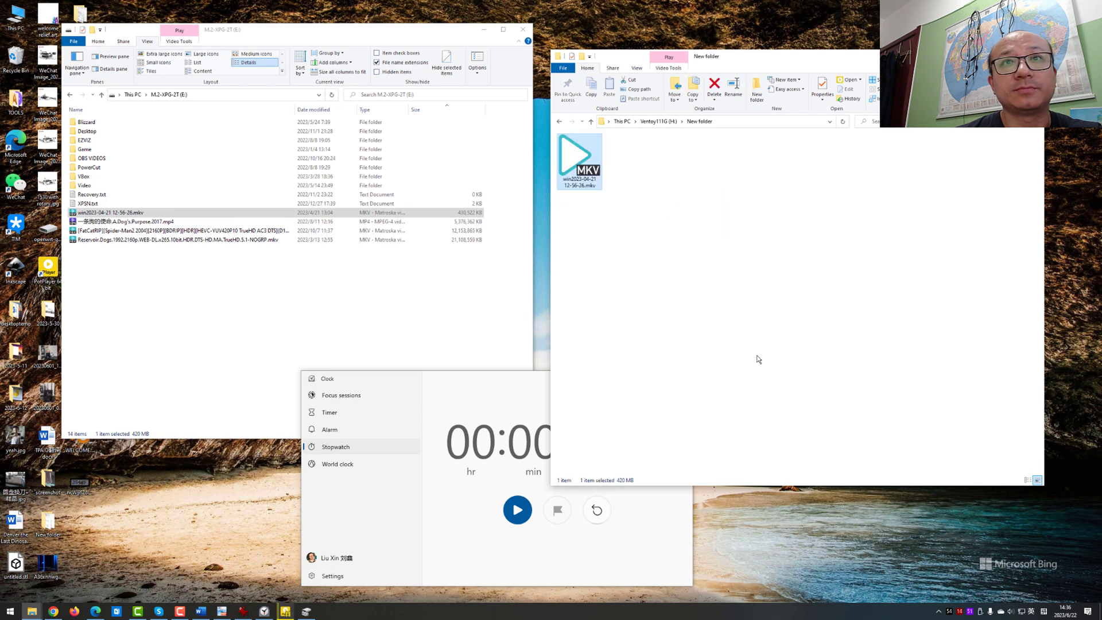
left_click(517, 509)
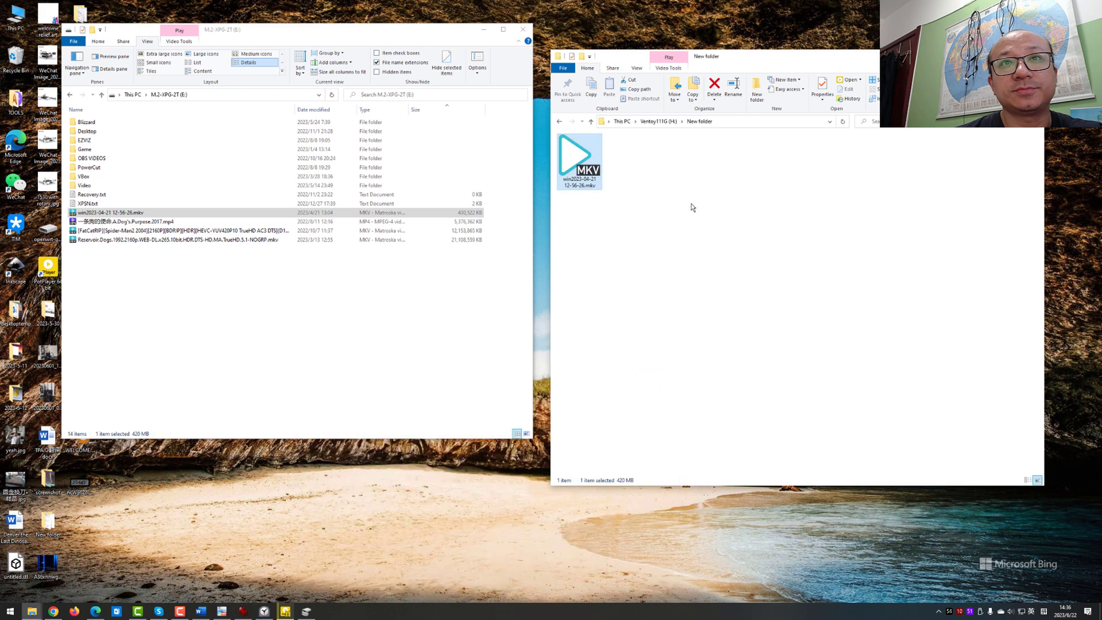
mouse_move(671, 220)
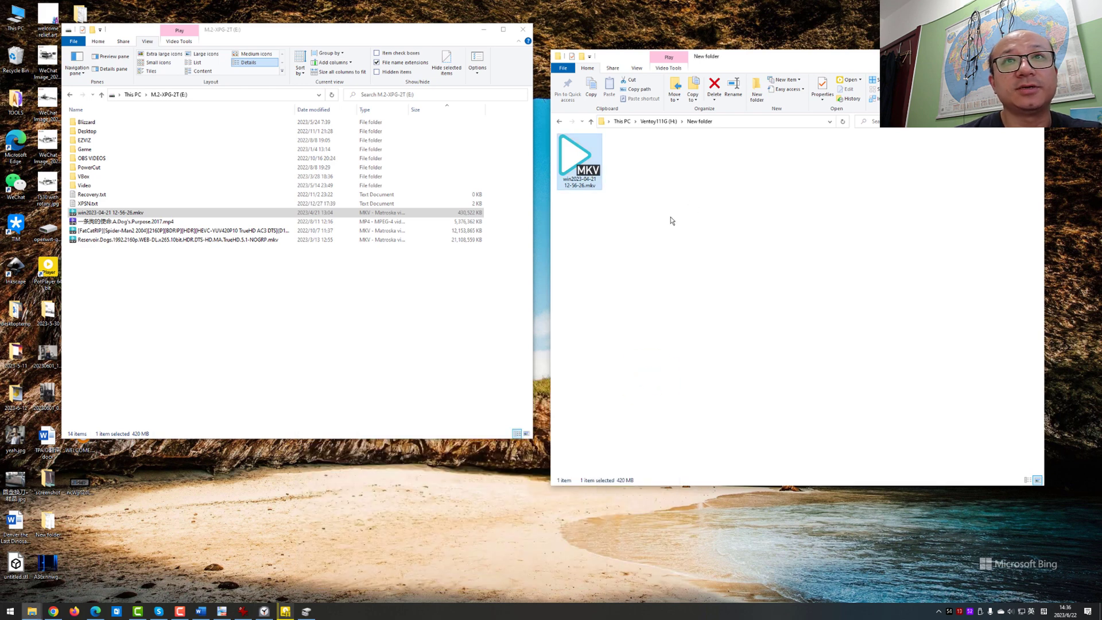
mouse_move(636, 244)
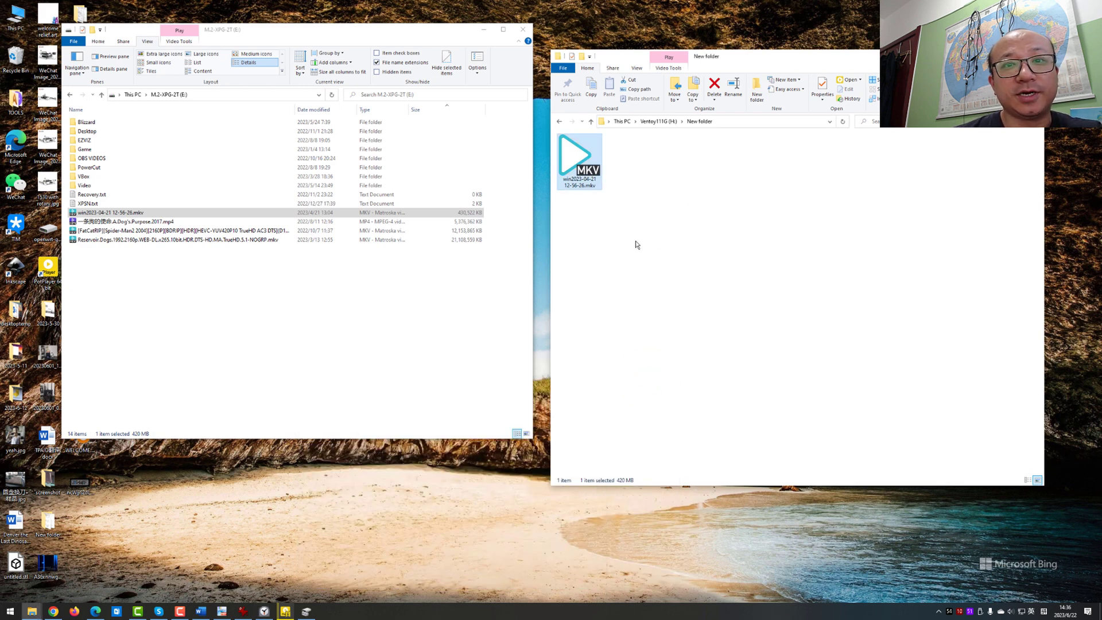
mouse_move(626, 480)
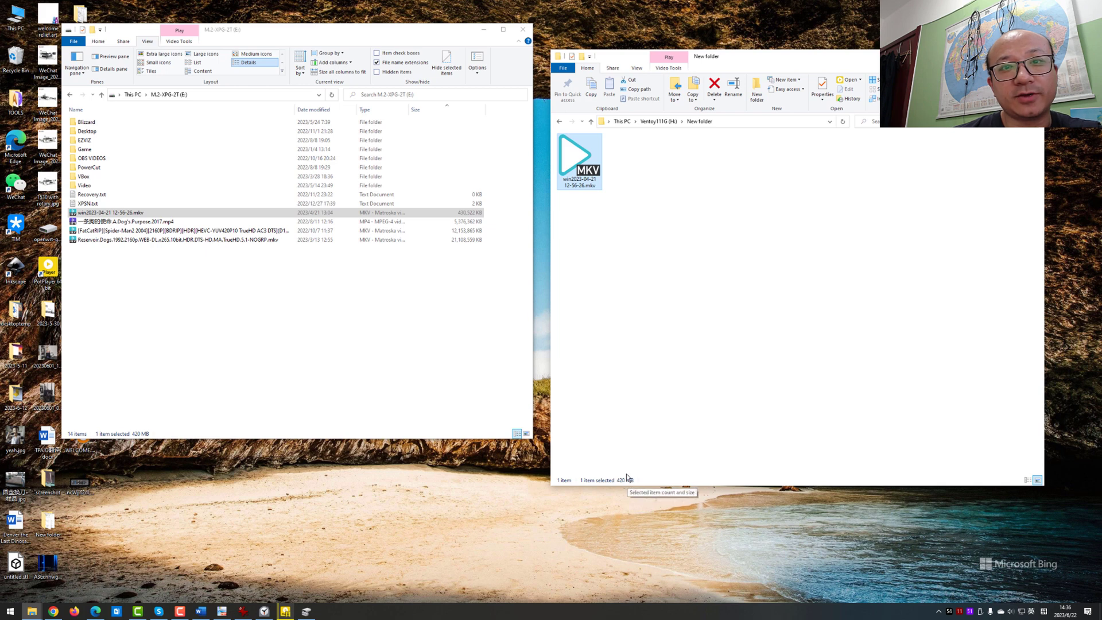
mouse_move(648, 485)
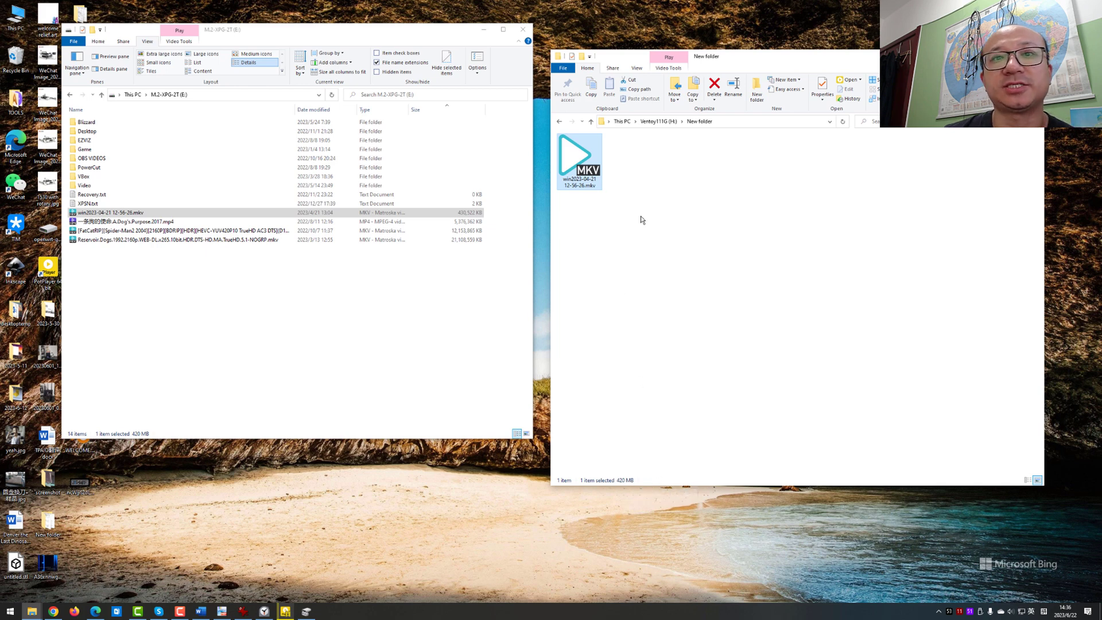
mouse_move(620, 244)
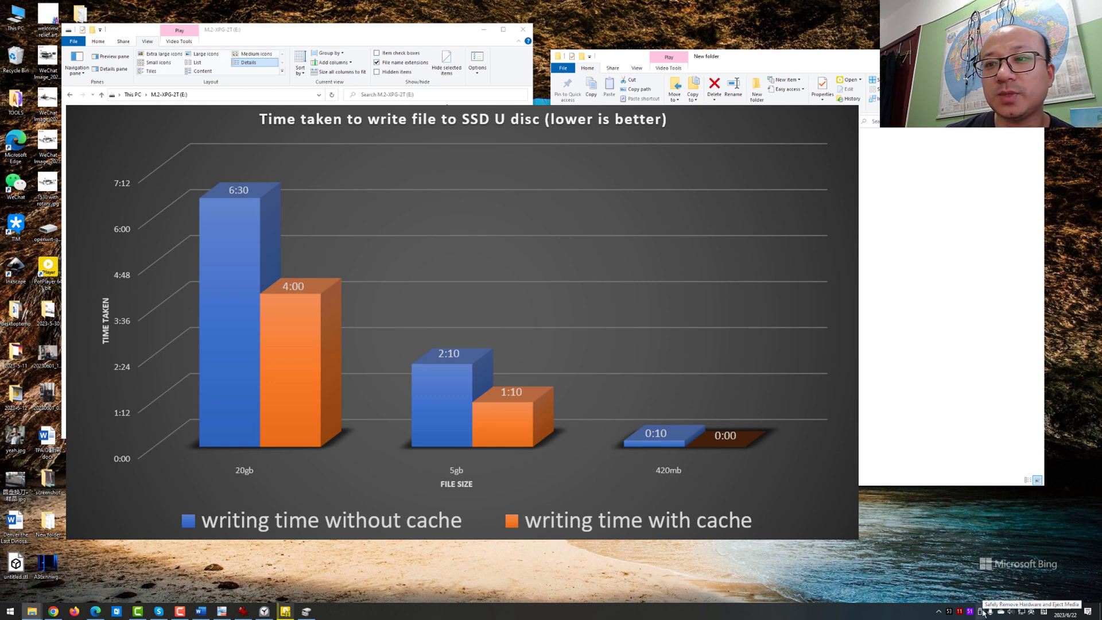
left_click(983, 611)
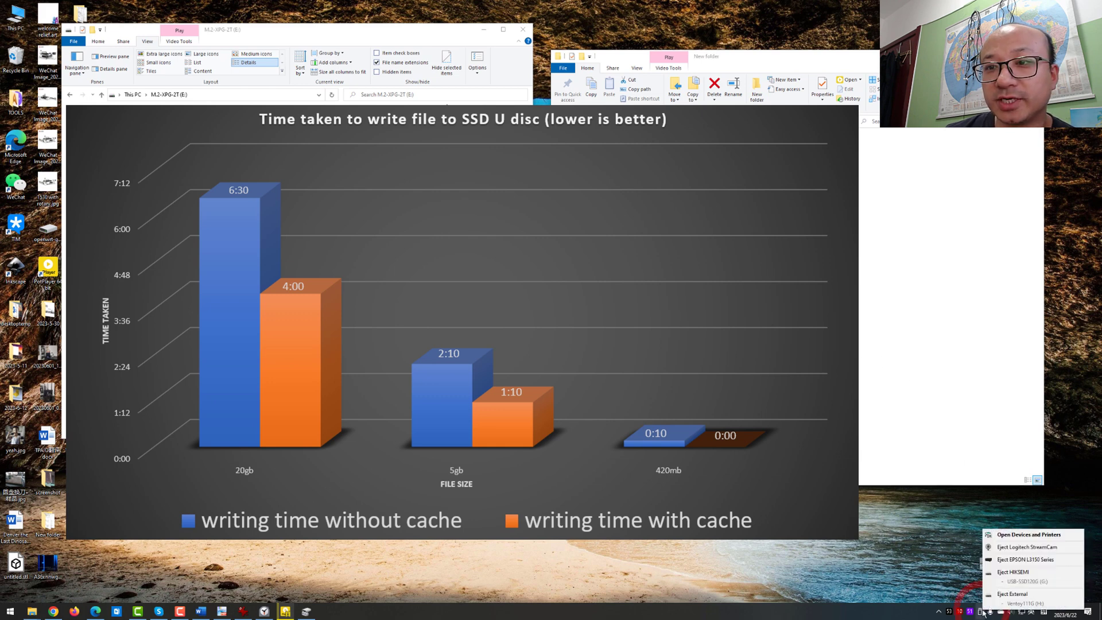